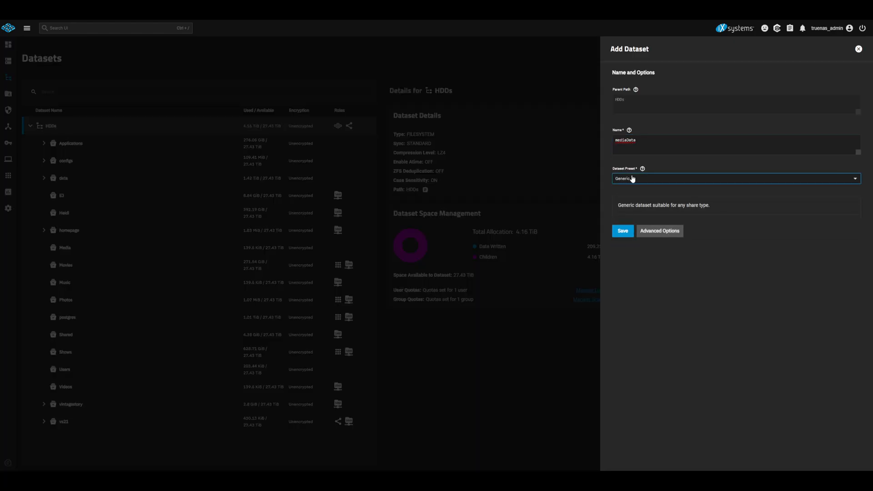
# - Create the torrents and media datasets under mediaData with the Apps preset
pyautogui.click(735, 178)
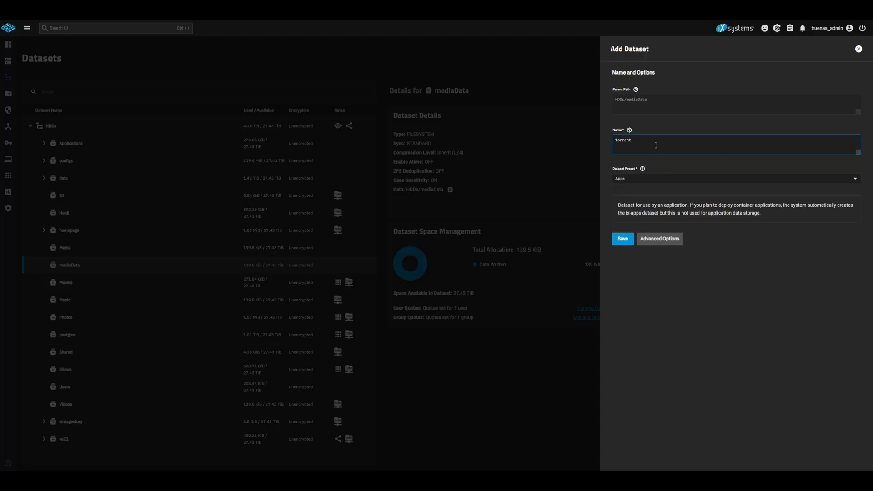
pyautogui.click(622, 238)
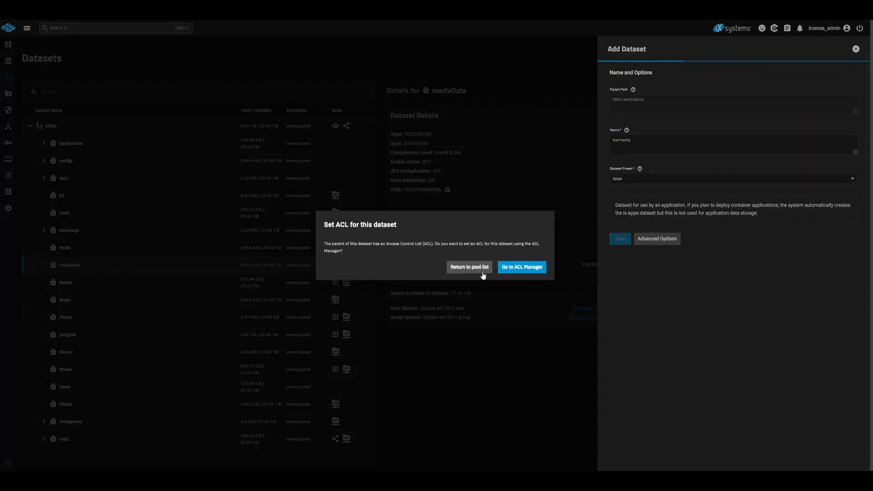
pyautogui.click(469, 267)
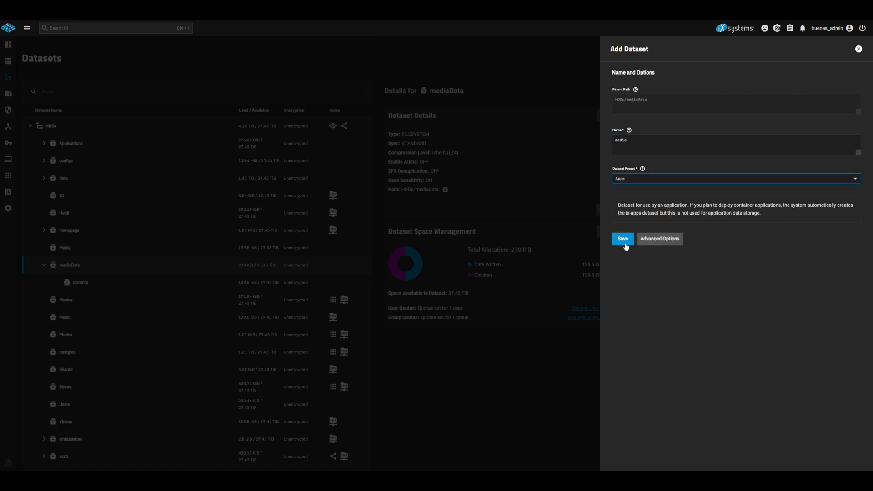
pyautogui.click(623, 238)
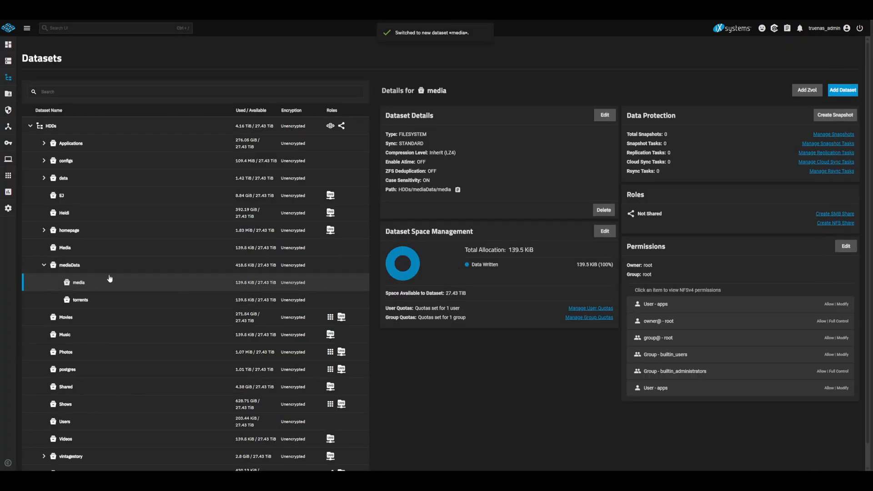
# - Add shows and movies datasets inside media, skipping the Set ACL dialogs
pyautogui.click(843, 89)
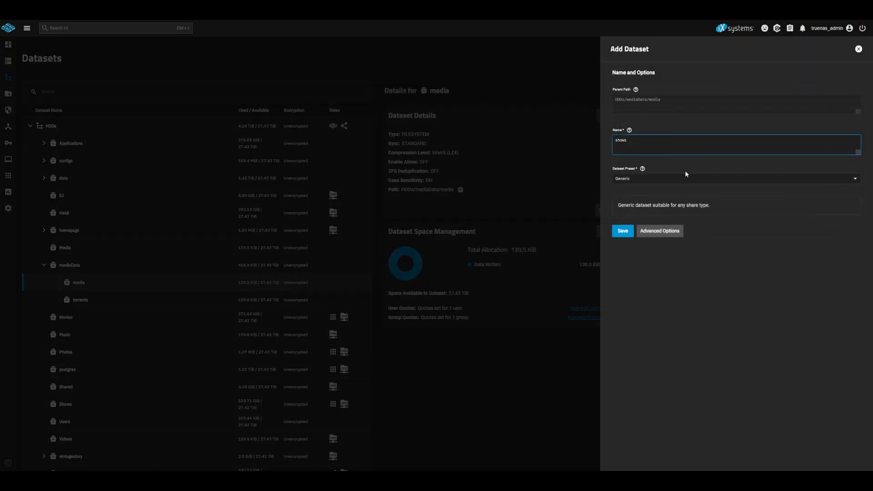
pyautogui.click(622, 231)
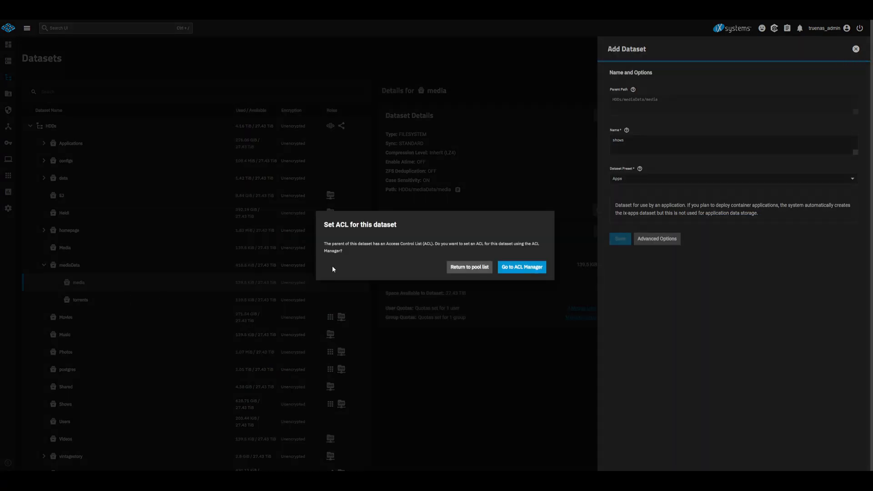
pyautogui.click(469, 267)
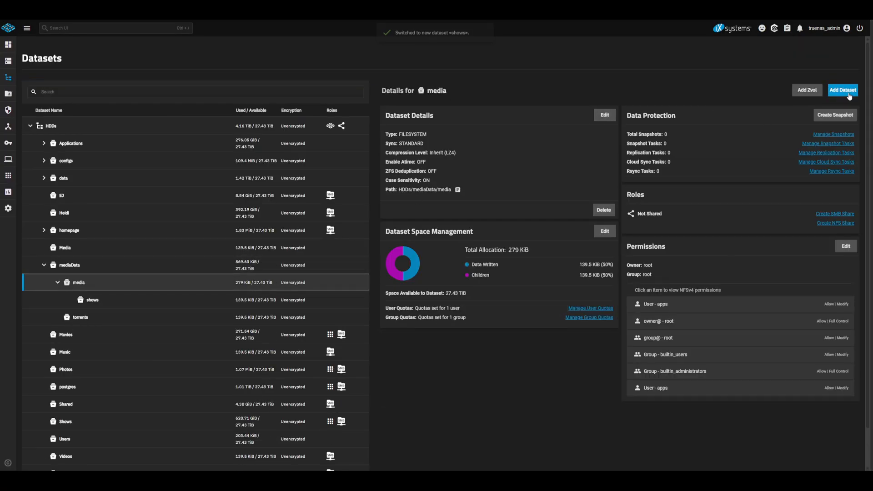
pyautogui.click(843, 90)
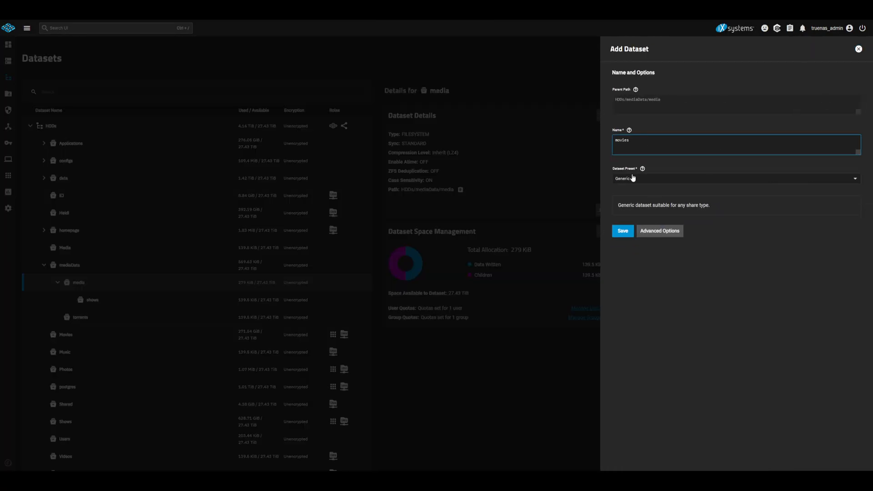
pyautogui.click(622, 230)
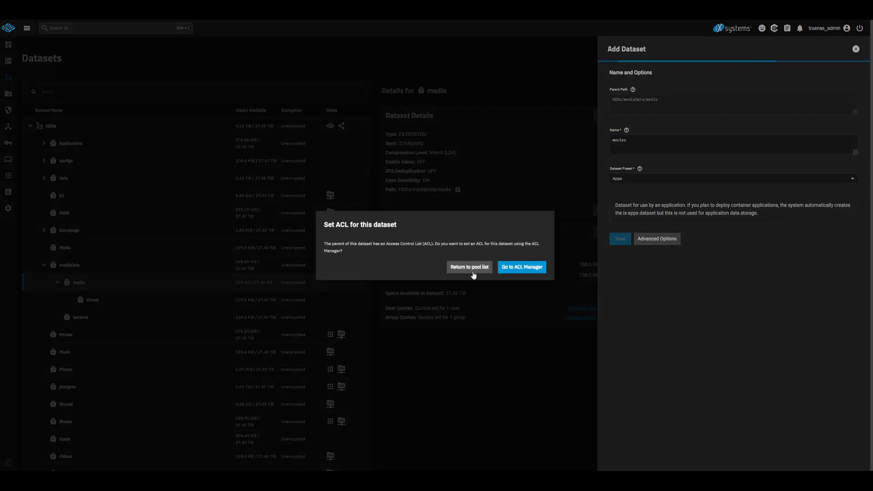
pyautogui.click(469, 268)
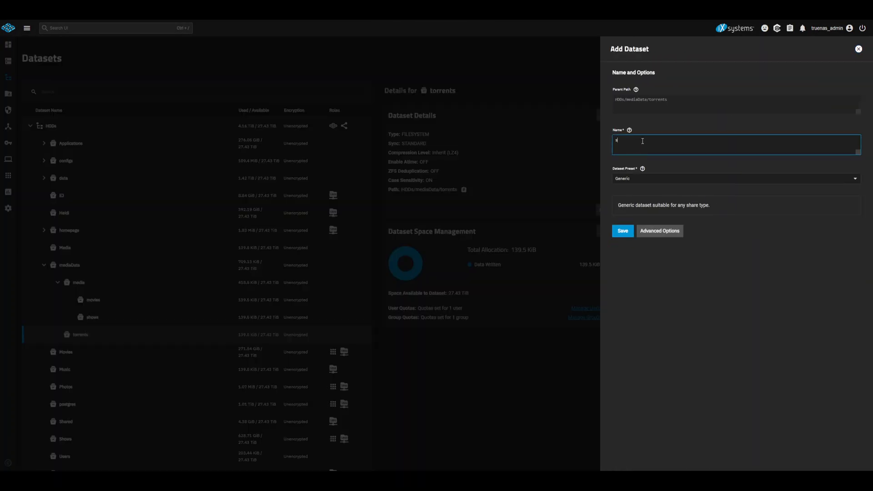
# - Create one more dataset with the Apps preset and handle its Set ACL dialog
pyautogui.click(732, 179)
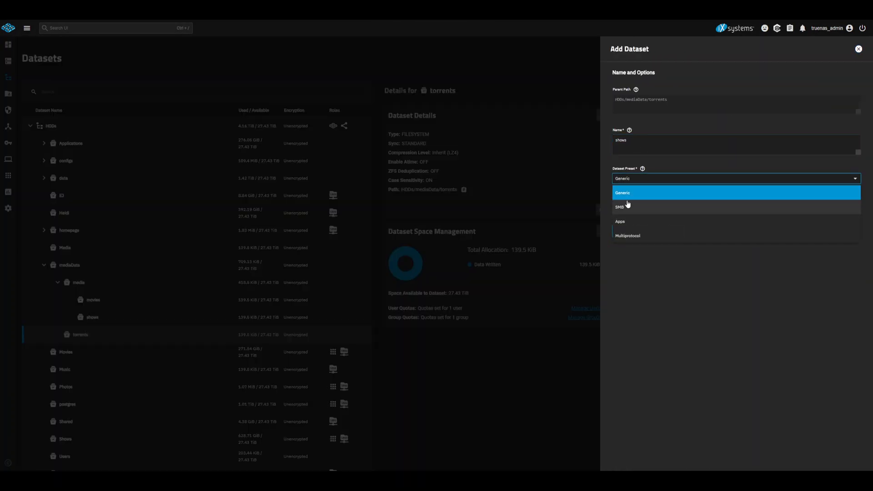
pyautogui.click(620, 221)
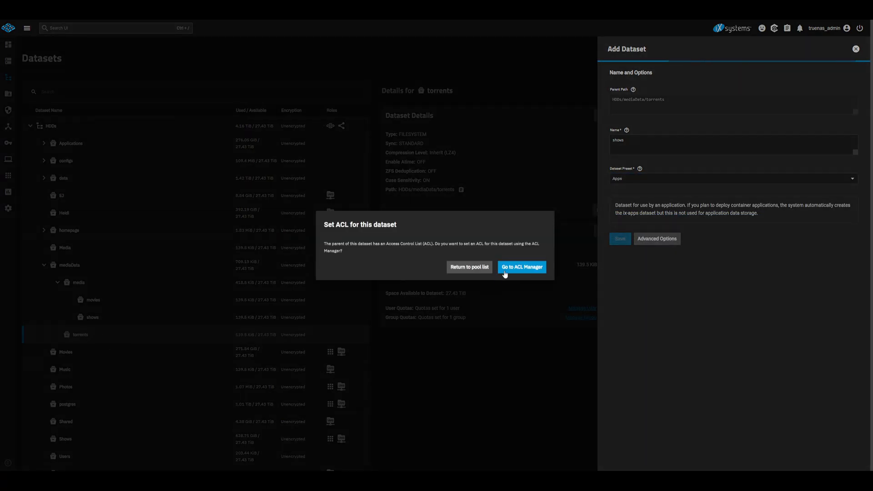
pyautogui.click(468, 266)
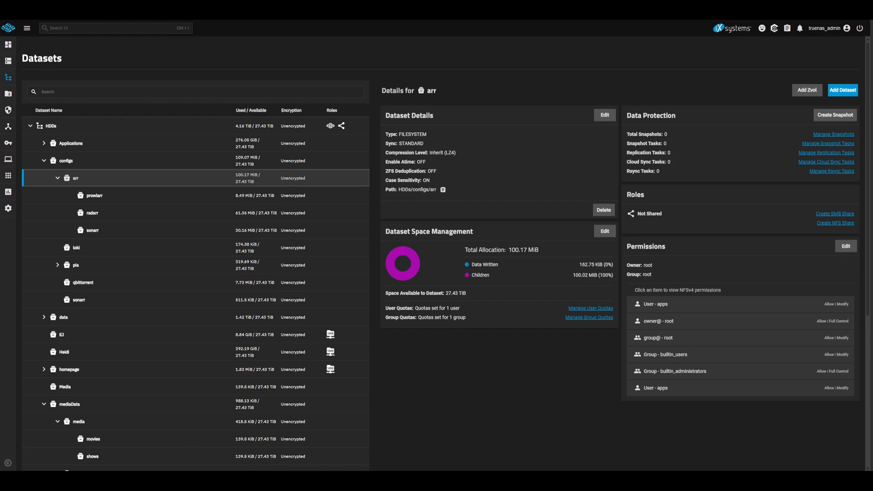
pyautogui.moveTo(218, 172)
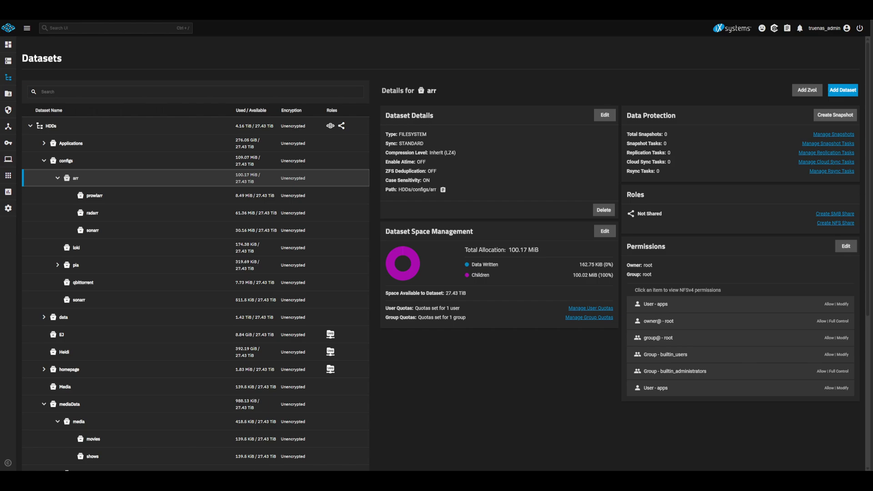
pyautogui.moveTo(678, 230)
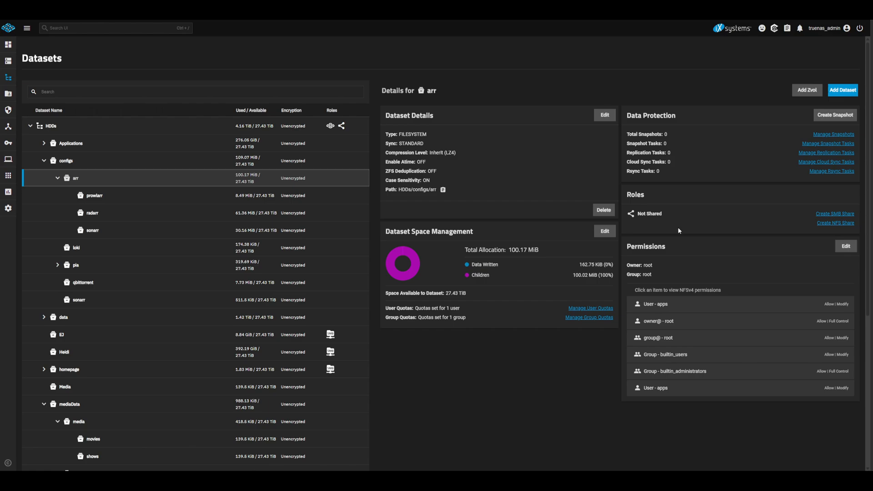
# - Expand the pia dataset to reveal the scripts dataset inside it
pyautogui.click(75, 265)
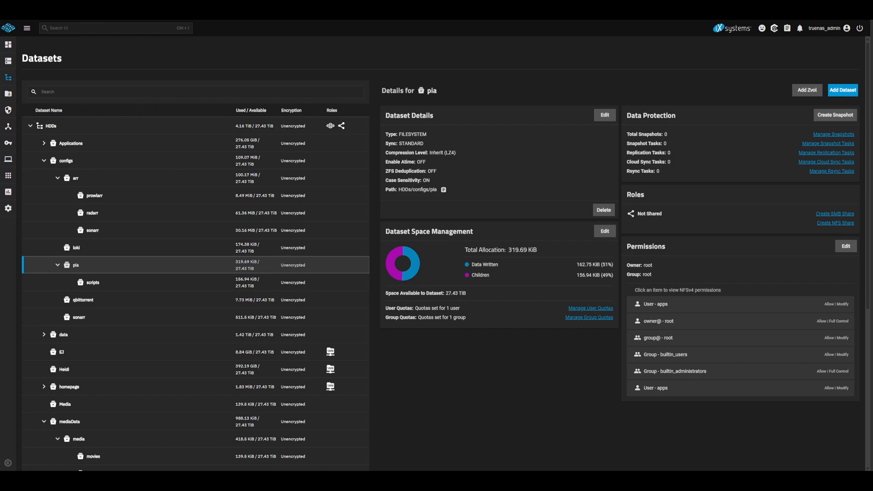
pyautogui.click(83, 299)
pyautogui.write('vim ports.sh')
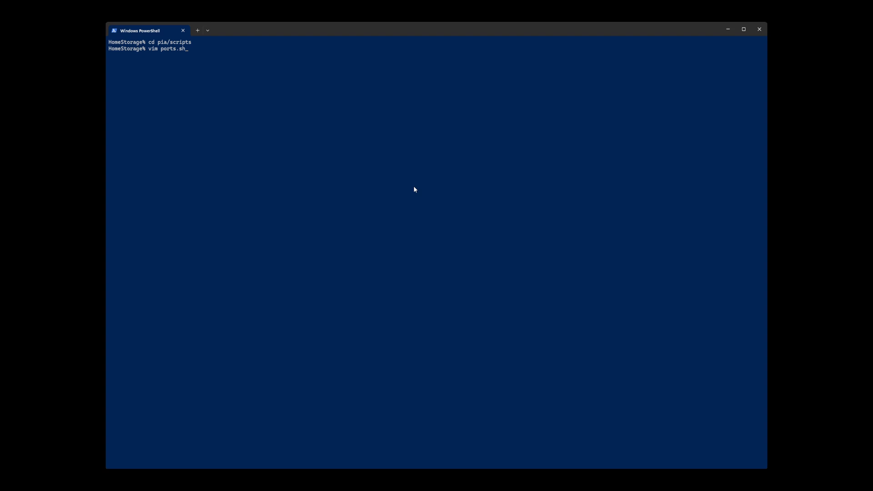
# - Open ports.sh in vim, review the qBittorrent port script, and exit with :x
pyautogui.press('Return')
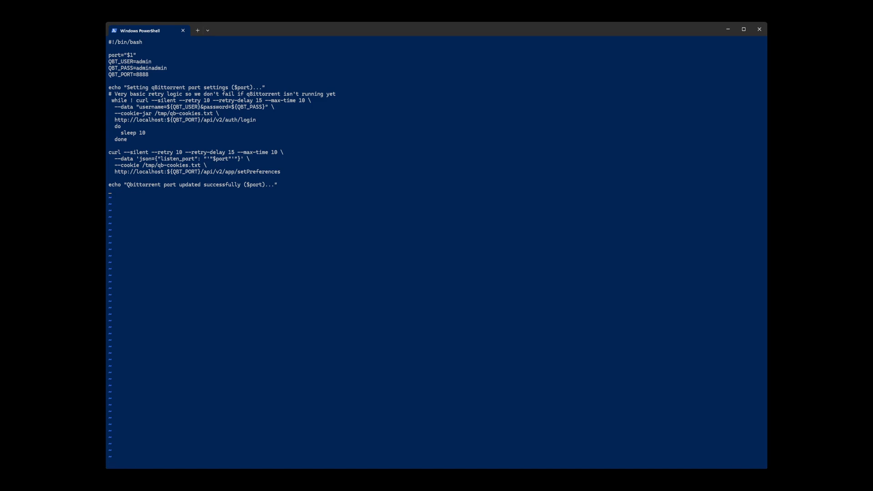
pyautogui.write(':x')
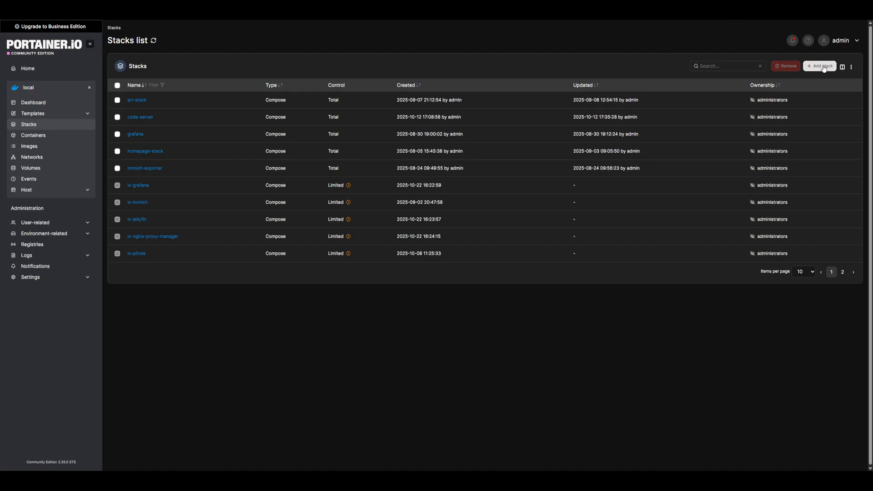
# - Create a vpn-bittorent stack with the docker-wireguard-pia compose file in the web editor
pyautogui.click(820, 65)
pyautogui.write('vpn-bittorent')
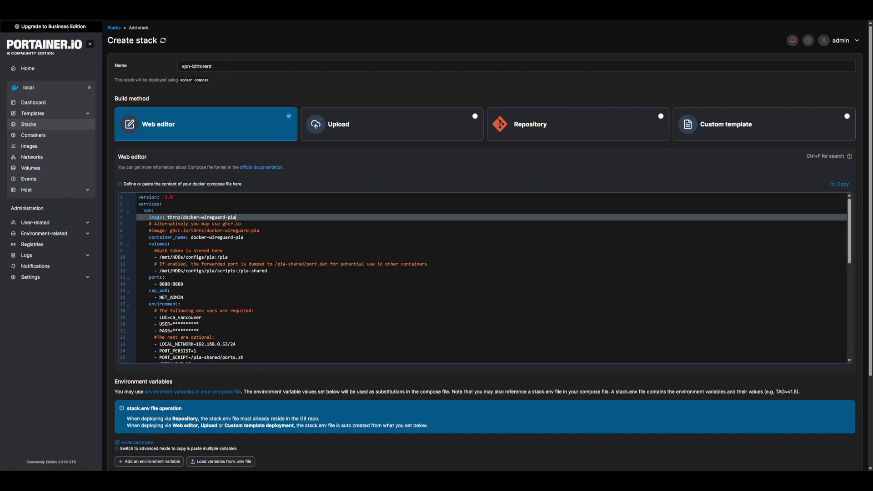
pyautogui.scroll(-3)
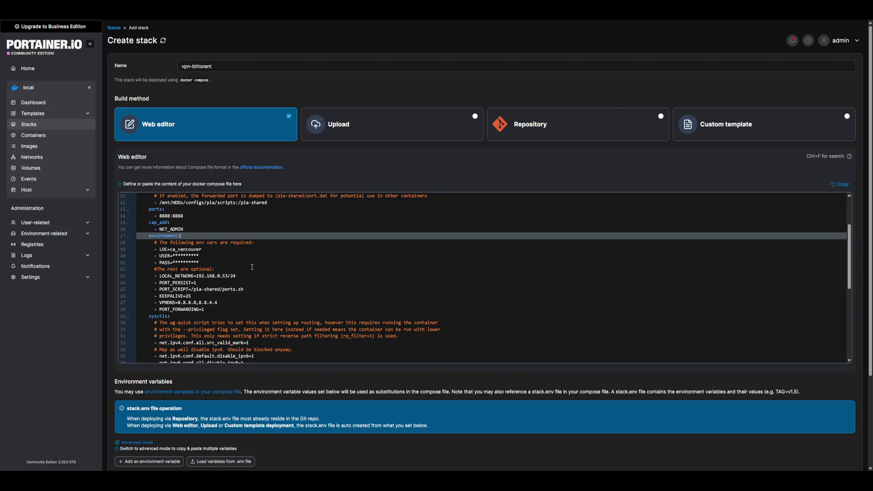
# - Check the qbittorrent service's torrents volume, network_mode service:vpn and depends_on settings
pyautogui.scroll(-3)
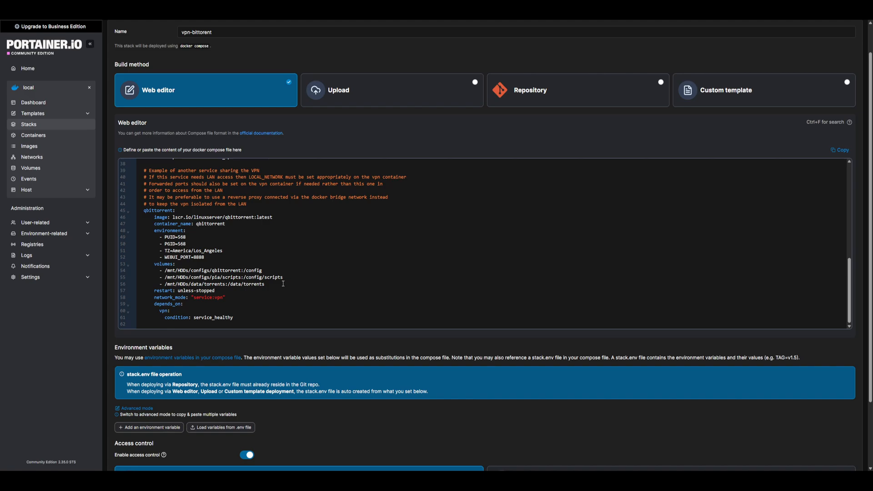
pyautogui.moveTo(230, 311)
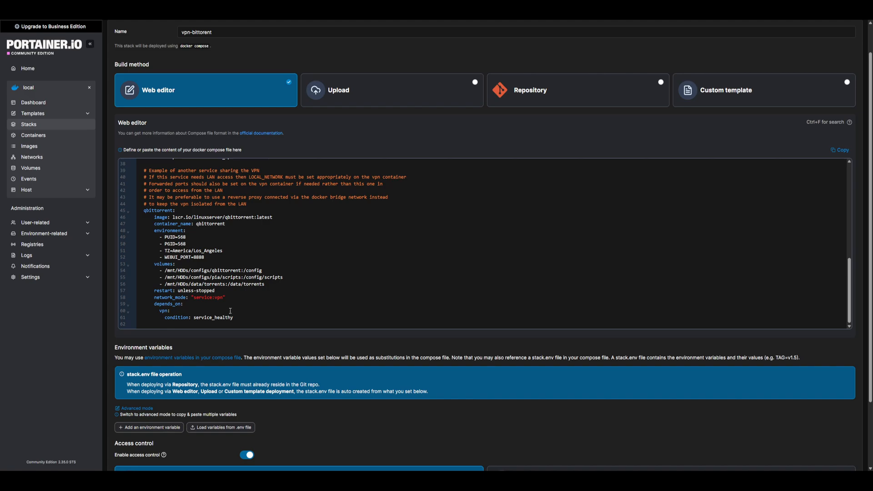
pyautogui.click(258, 308)
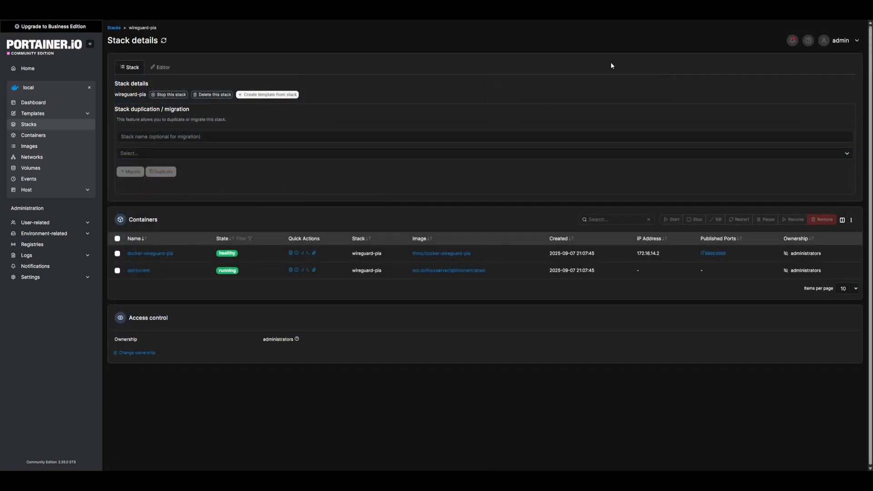
# - View docker-wireguard-pia logs confirming the qBittorrent port update, then return to stacks
pyautogui.click(296, 253)
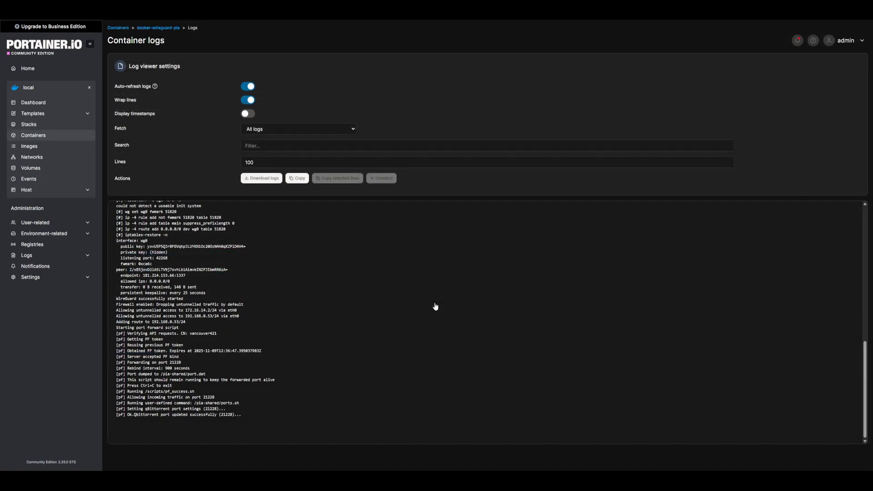
pyautogui.moveTo(217, 372)
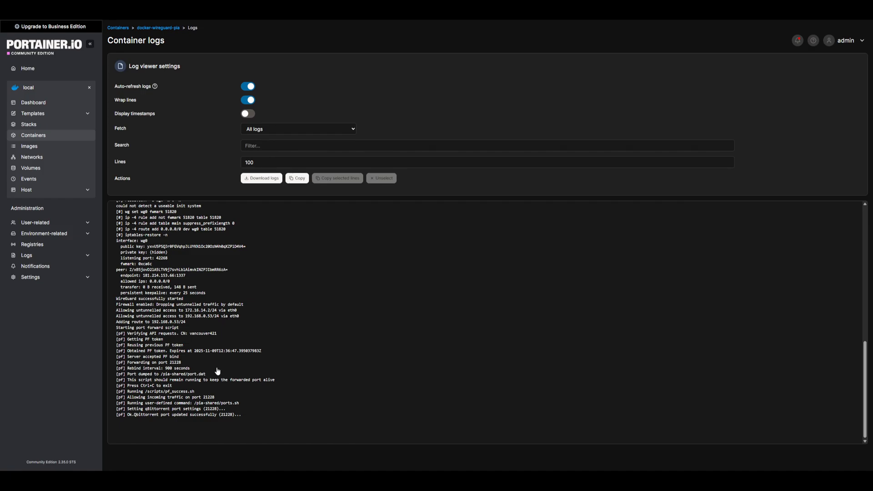
pyautogui.click(28, 124)
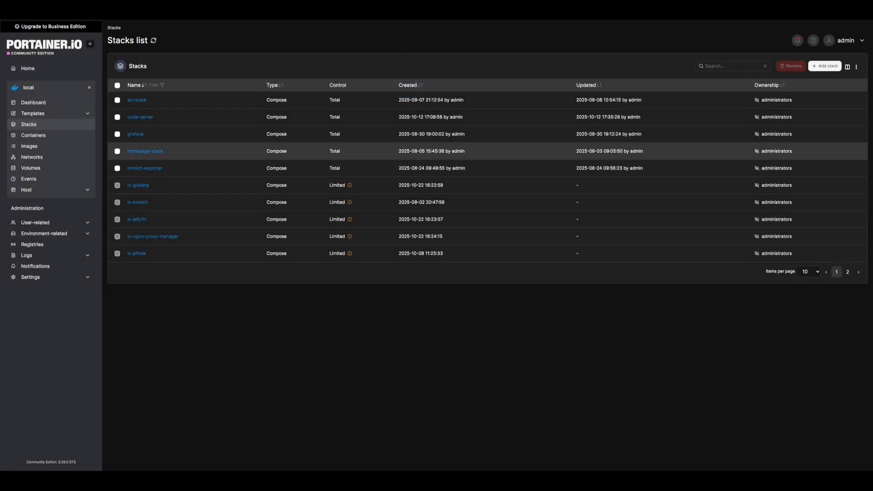
# - Add an arr-stack stack with the sonarr and radarr compose file
pyautogui.click(824, 67)
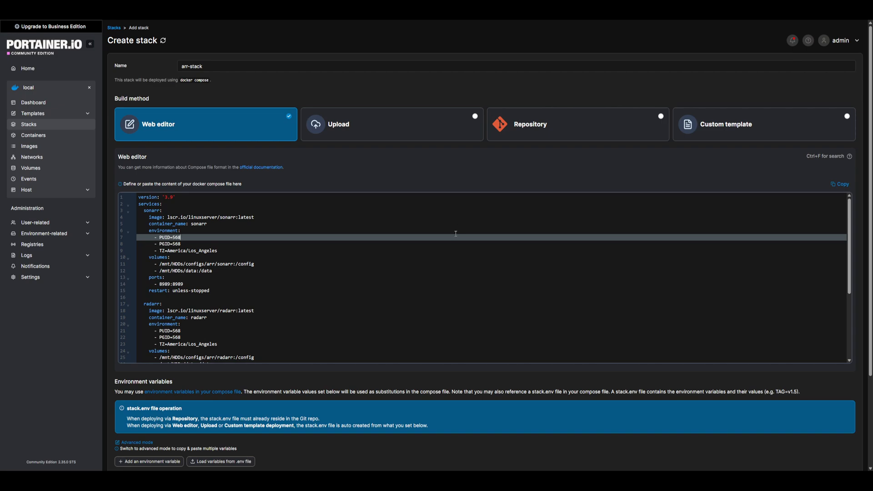
pyautogui.scroll(-3)
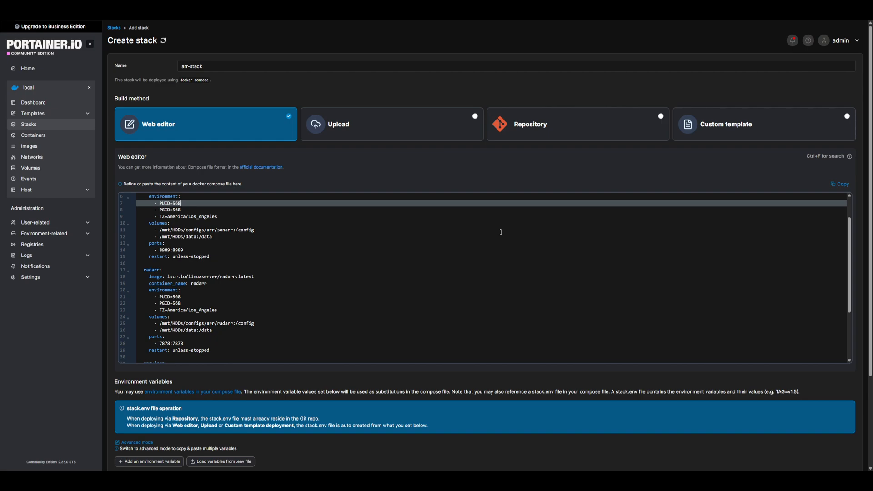
pyautogui.click(287, 329)
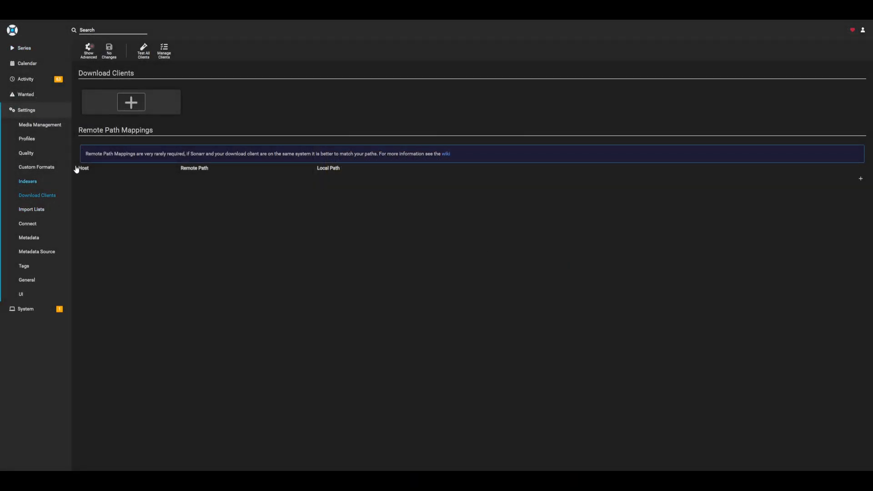
pyautogui.moveTo(148, 107)
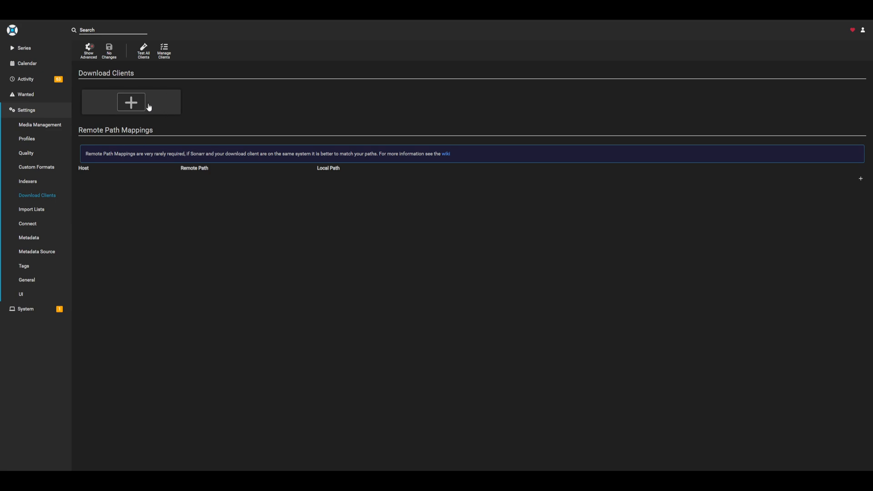
# - Add qBittorrent at 192.168.0.53:8888 with the admin login, test it, and save
pyautogui.click(131, 101)
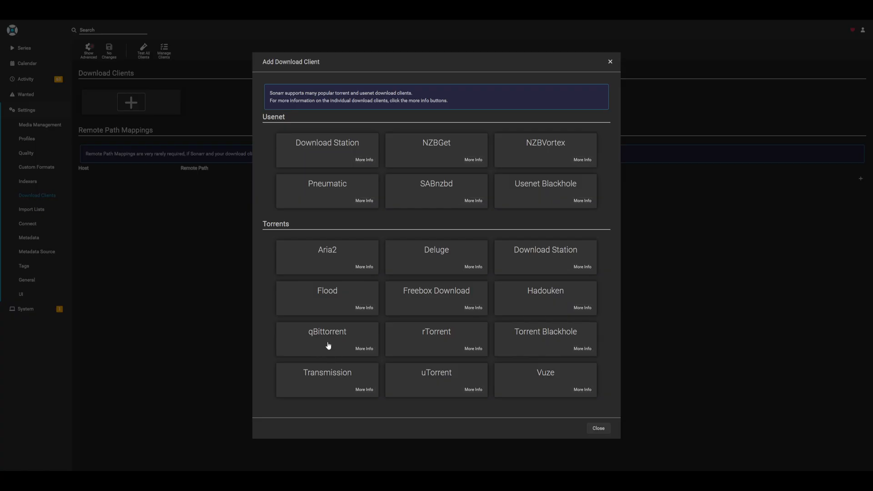
pyautogui.click(327, 334)
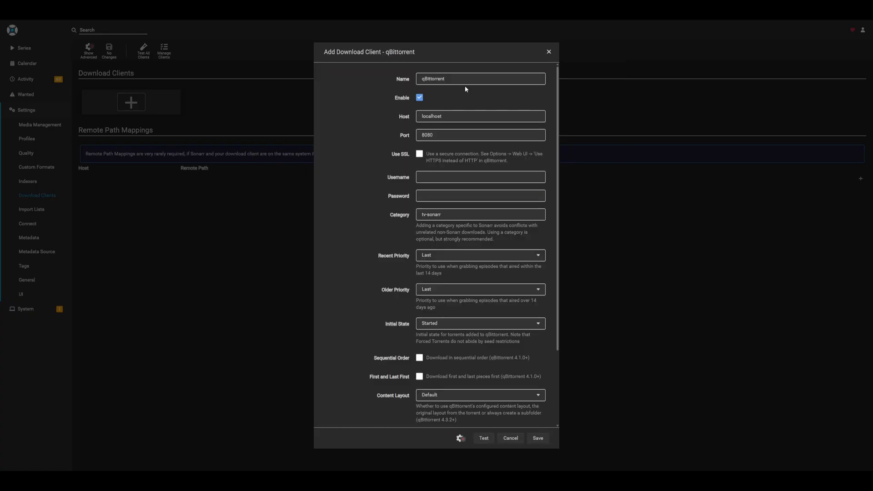
pyautogui.moveTo(466, 116)
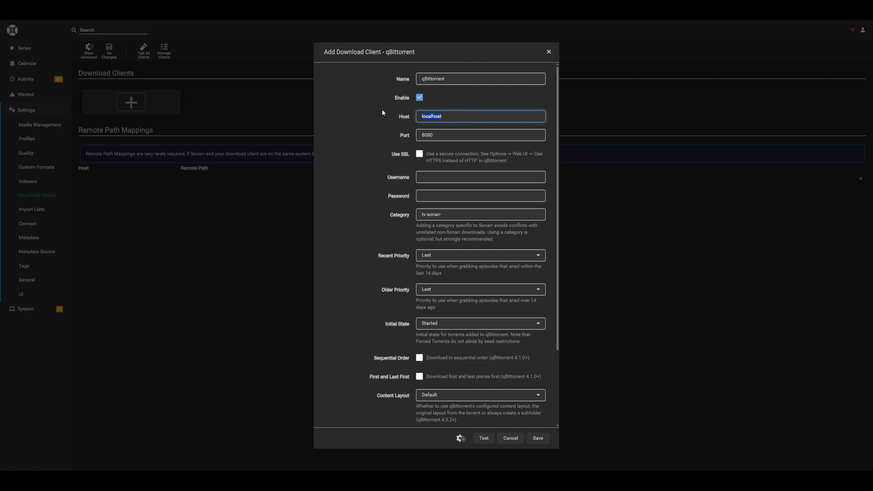
pyautogui.write('192.168.0.53')
pyautogui.click(481, 135)
pyautogui.write('8888')
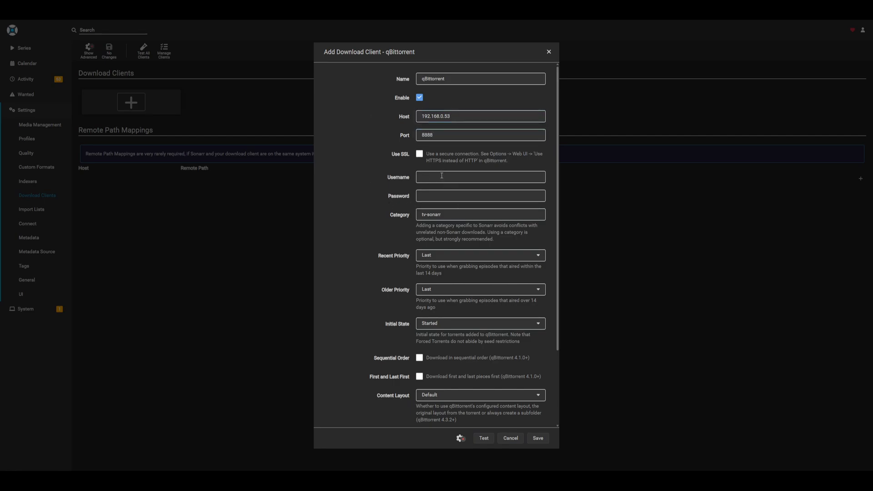
pyautogui.click(480, 176)
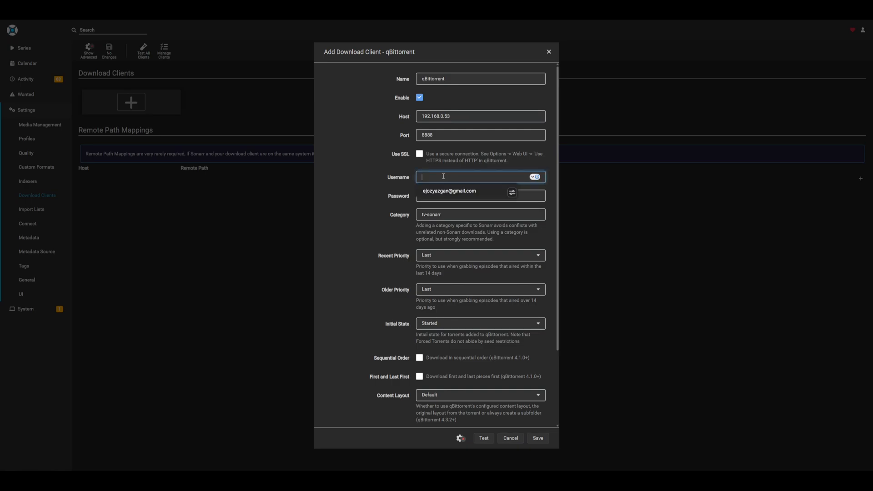
pyautogui.write('admin')
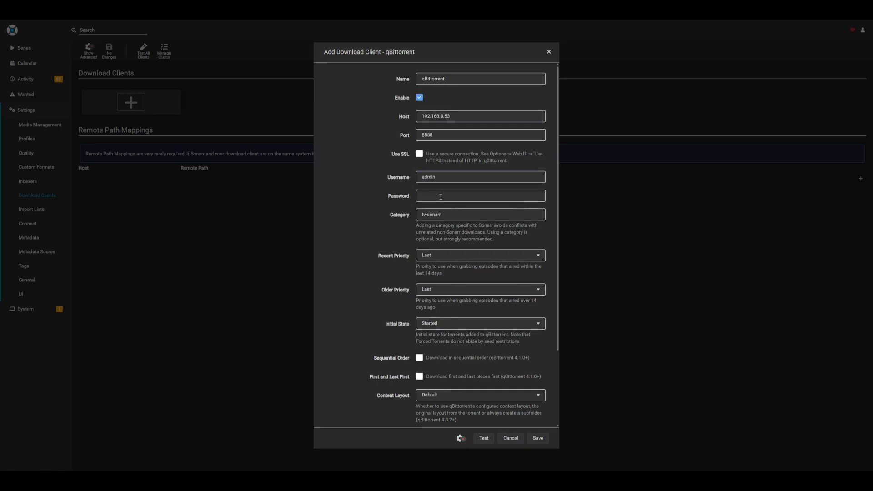
pyautogui.scroll(-3)
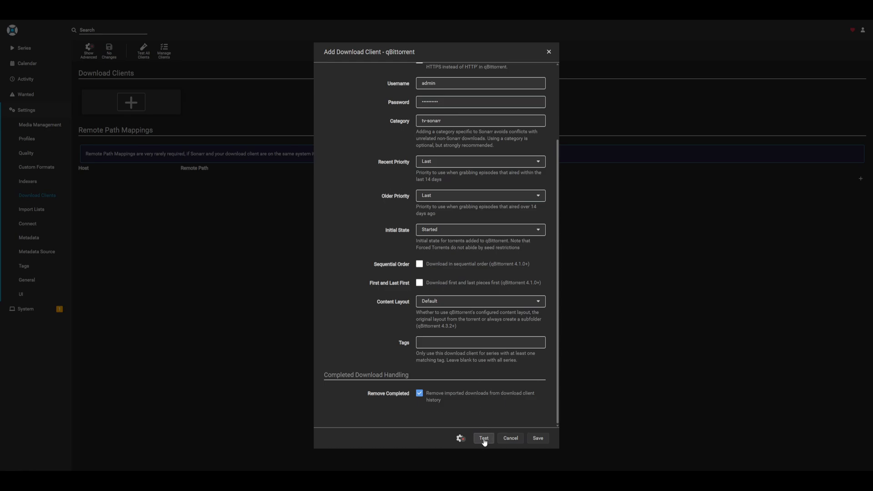
pyautogui.click(483, 439)
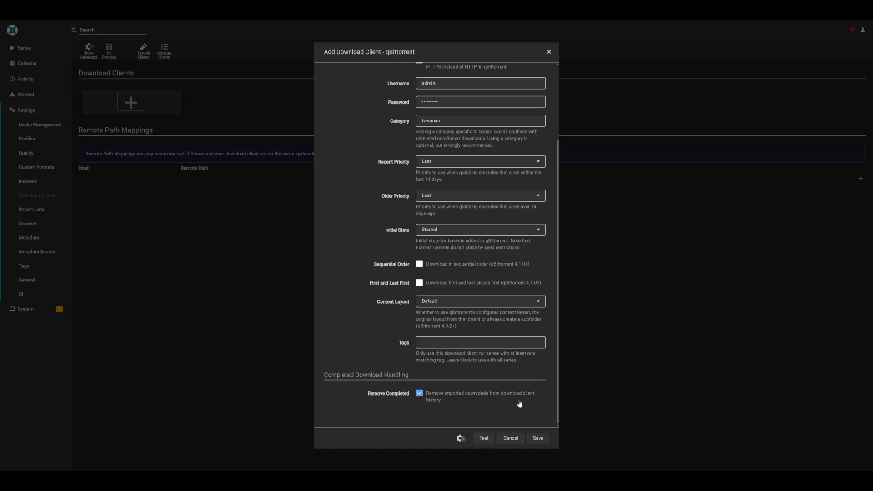
pyautogui.click(536, 437)
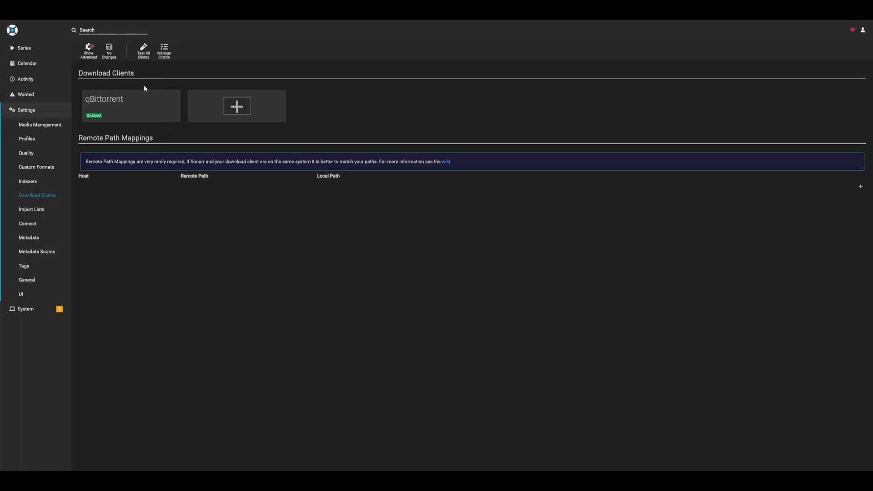
pyautogui.moveTo(153, 119)
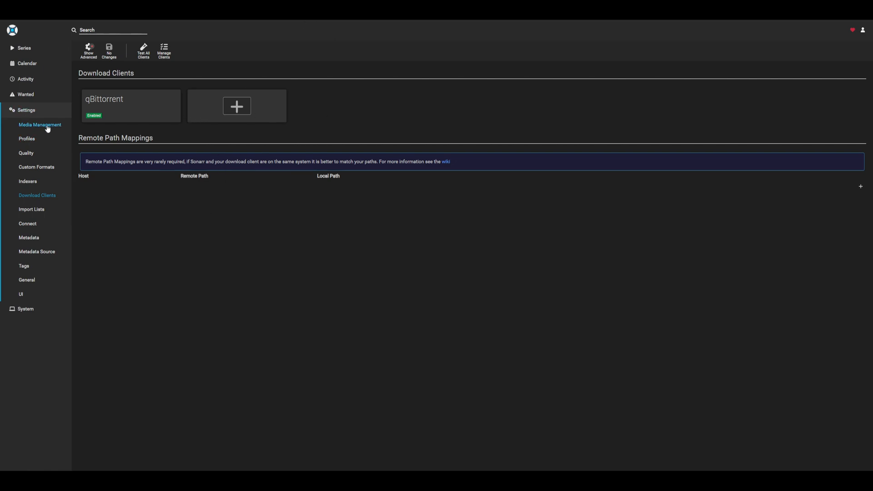
# - Browse the root folder picker in Media Management, then cancel without adding one
pyautogui.click(40, 125)
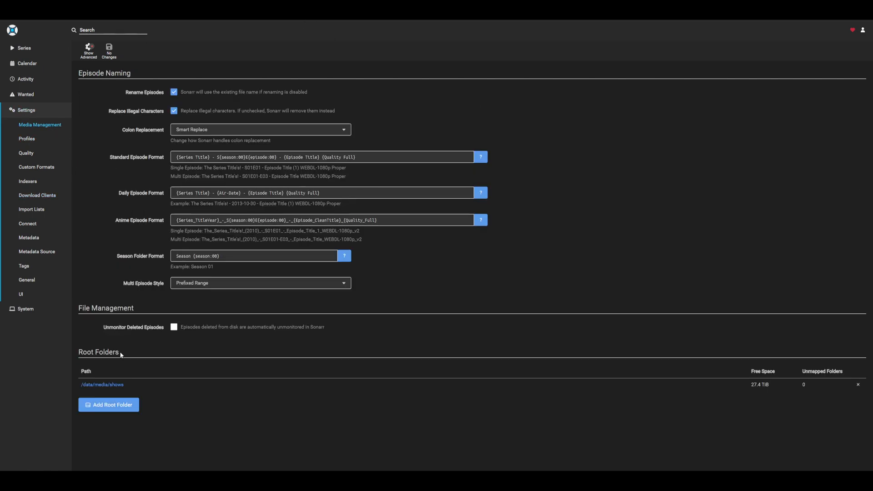
pyautogui.click(108, 405)
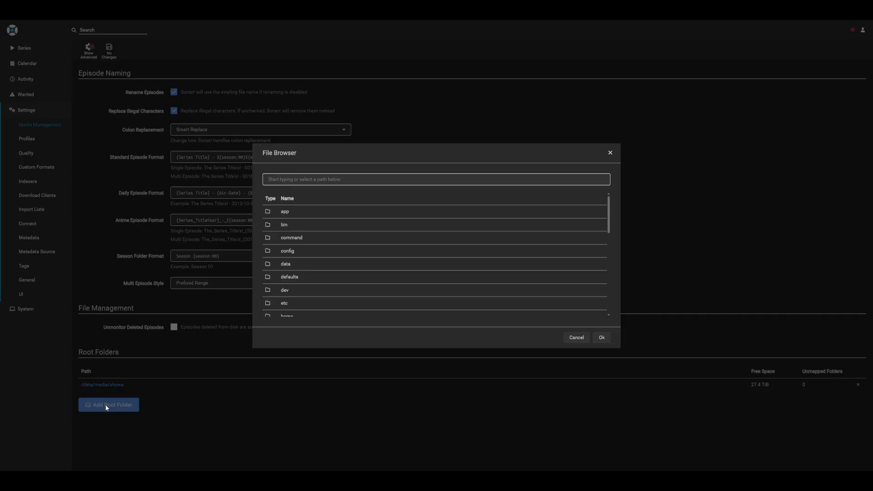
pyautogui.moveTo(683, 318)
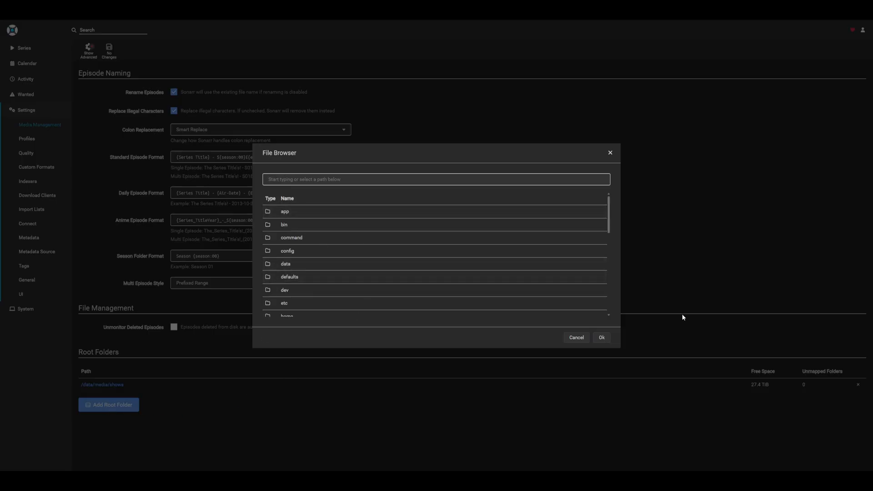
pyautogui.moveTo(580, 349)
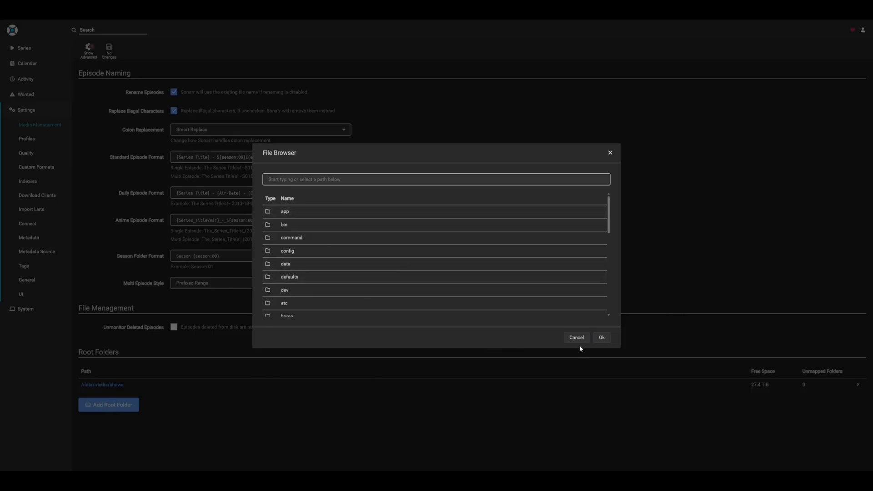
pyautogui.click(576, 338)
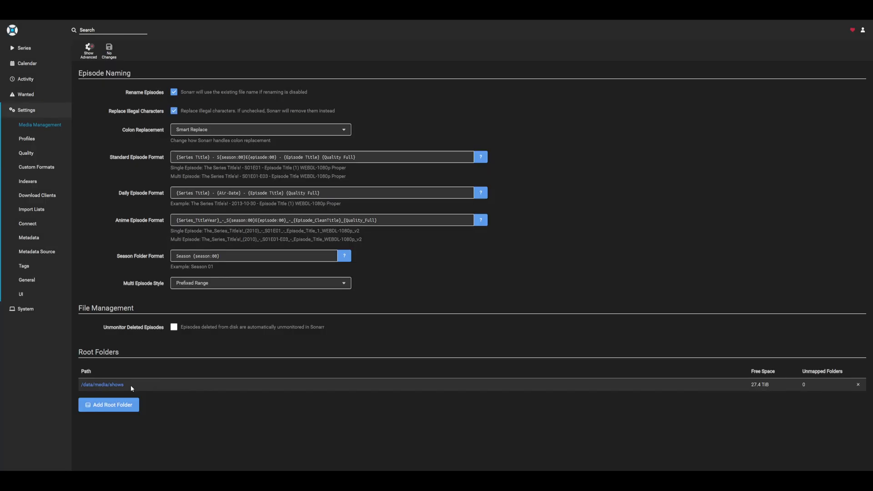
pyautogui.moveTo(108, 365)
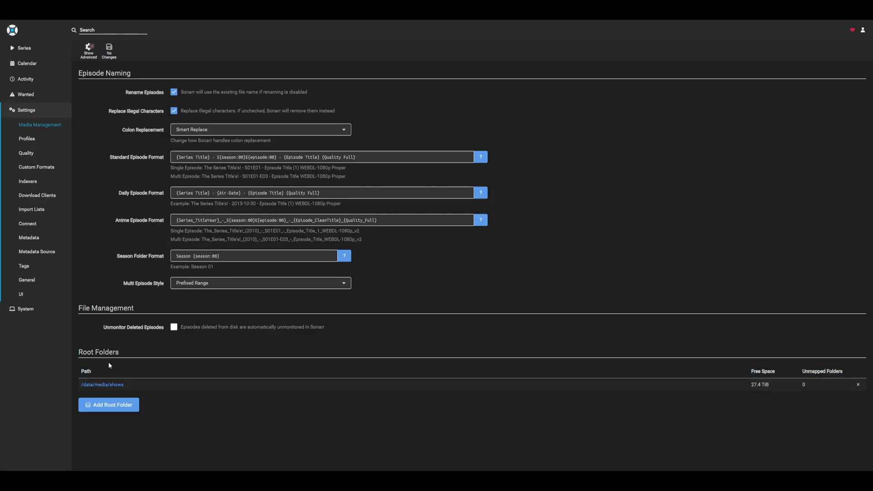
pyautogui.moveTo(126, 389)
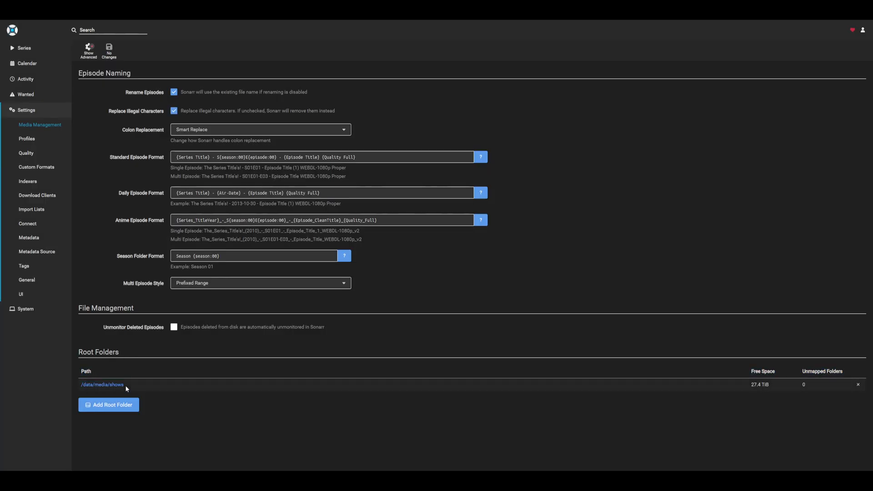
pyautogui.moveTo(114, 372)
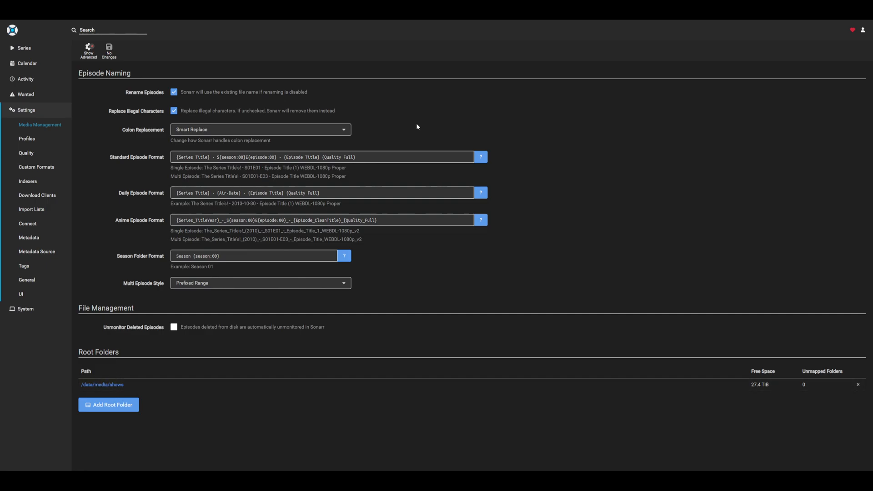
pyautogui.moveTo(193, 73)
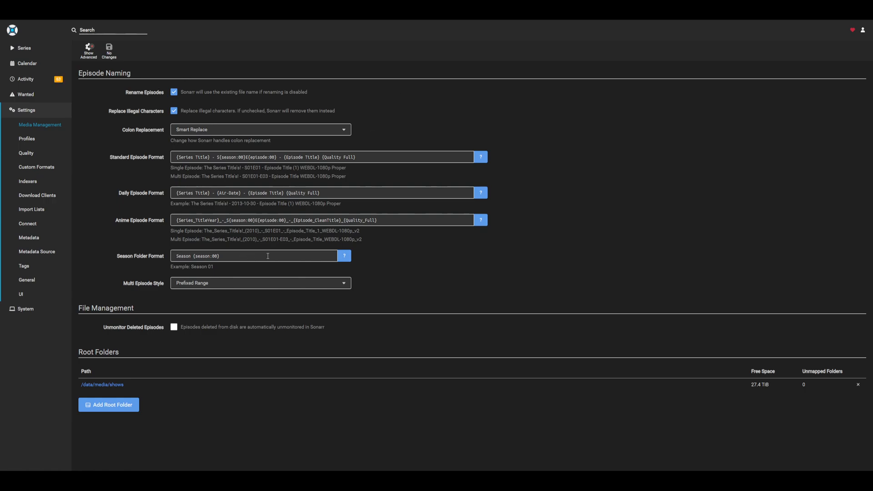
pyautogui.moveTo(457, 102)
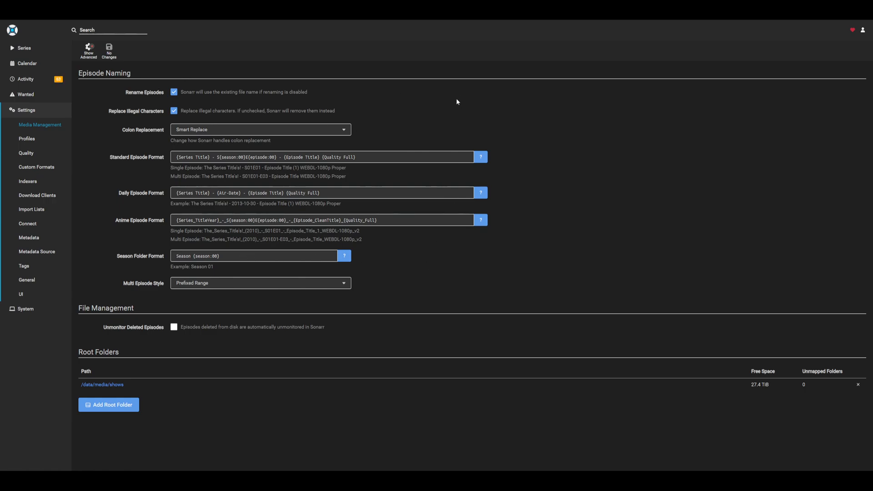
pyautogui.moveTo(420, 262)
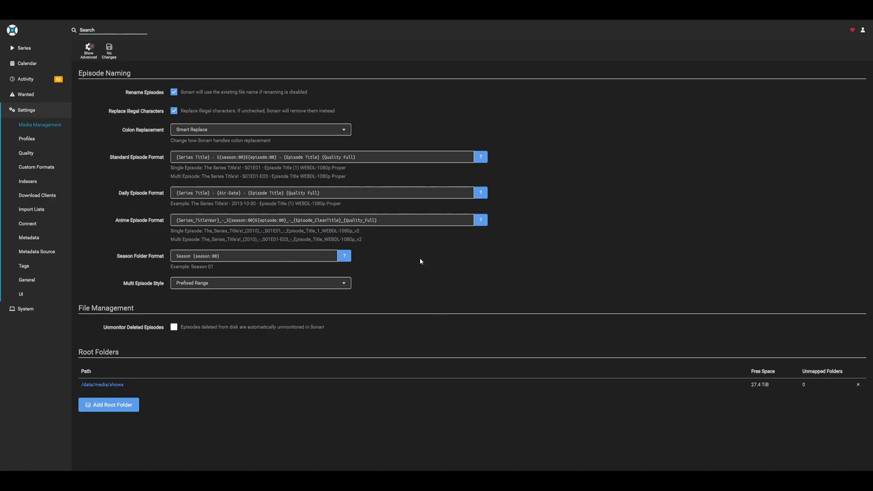
pyautogui.moveTo(88, 137)
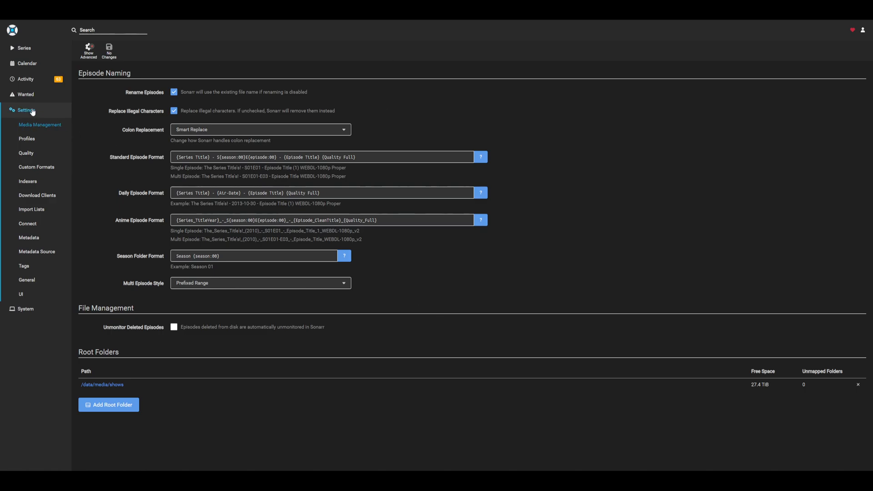
# - Open General settings and select the full API key
pyautogui.click(26, 280)
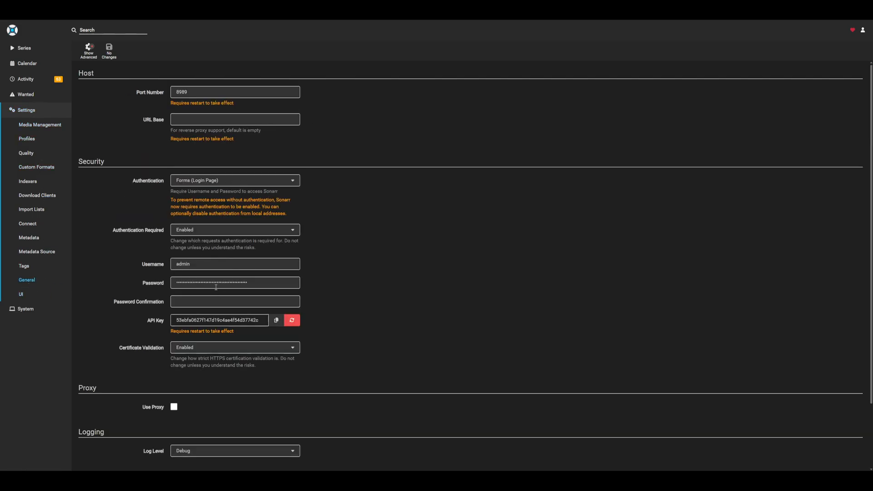
pyautogui.tripleClick(219, 319)
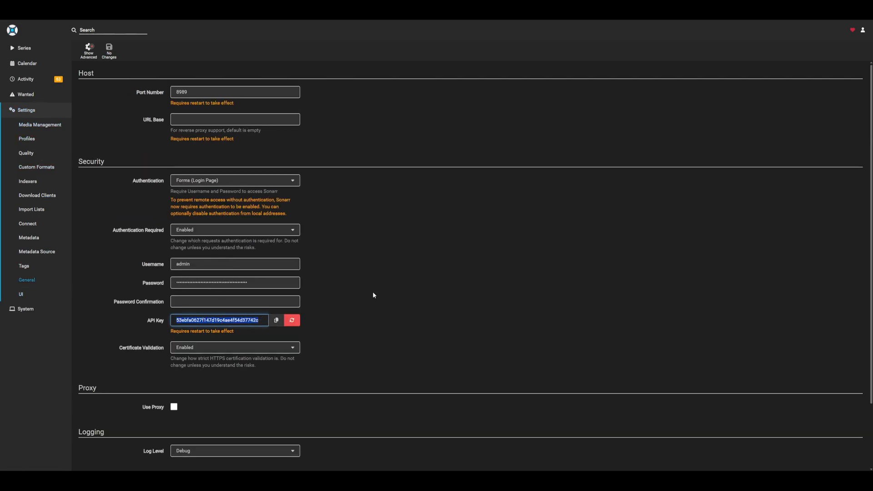
pyautogui.moveTo(349, 51)
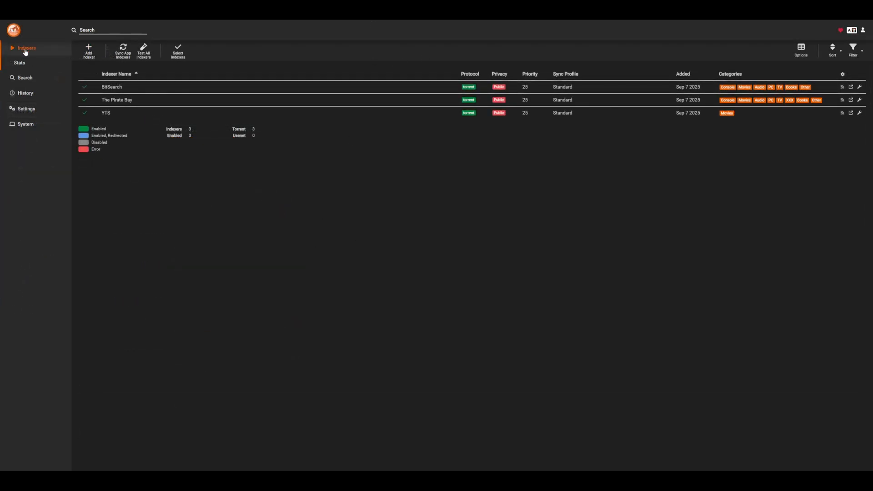
# - Close the indexer catalogue to show BitSearch, The Pirate Bay and YTS, all enabled
pyautogui.click(88, 51)
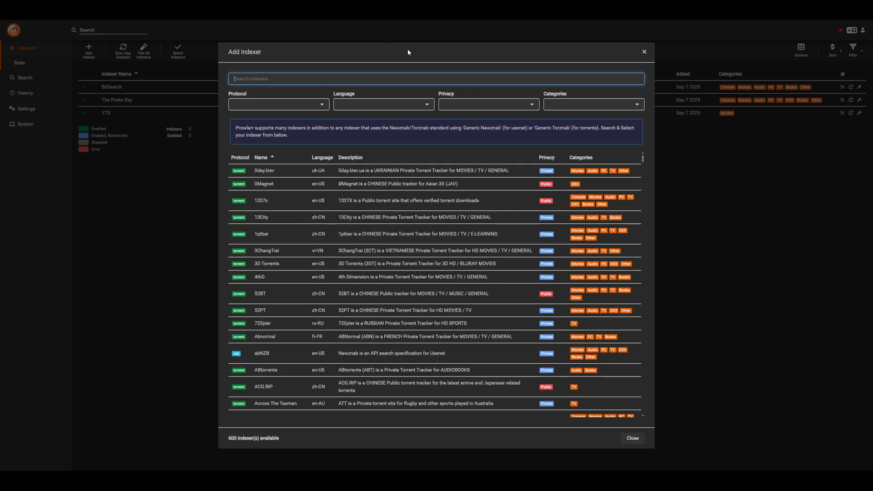
pyautogui.moveTo(573, 164)
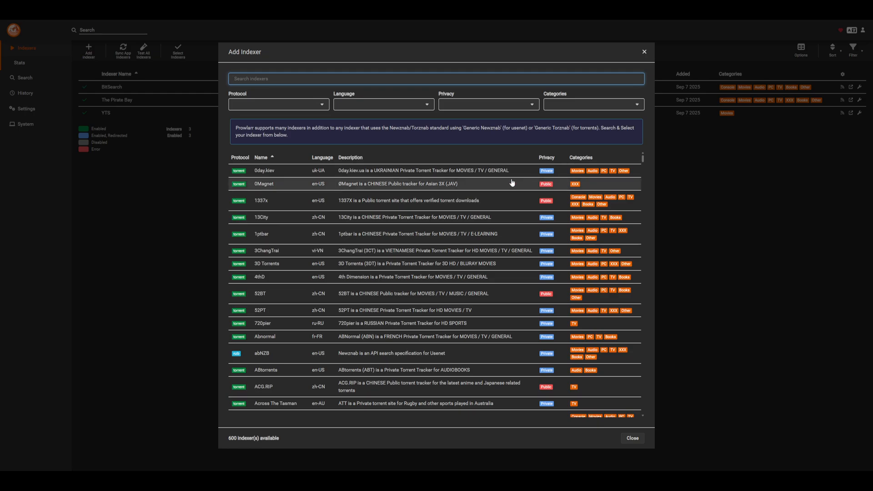
pyautogui.moveTo(435, 148)
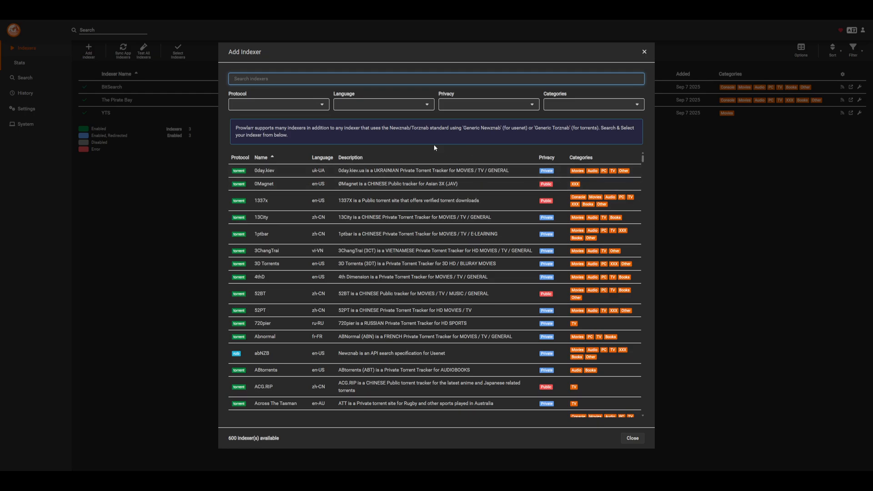
pyautogui.moveTo(426, 148)
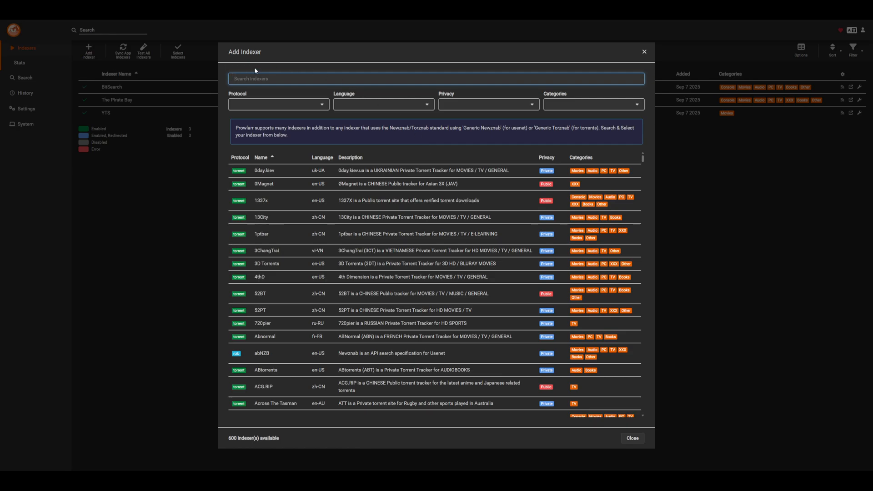
pyautogui.moveTo(374, 77)
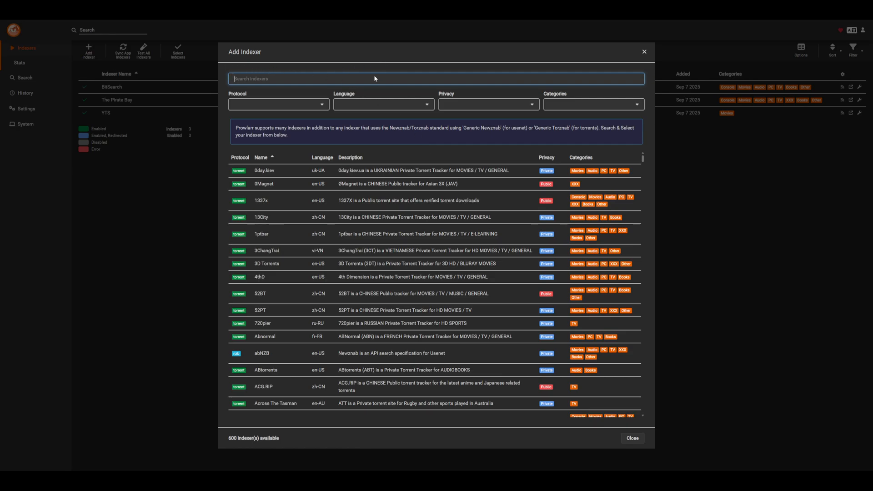
pyautogui.moveTo(106, 109)
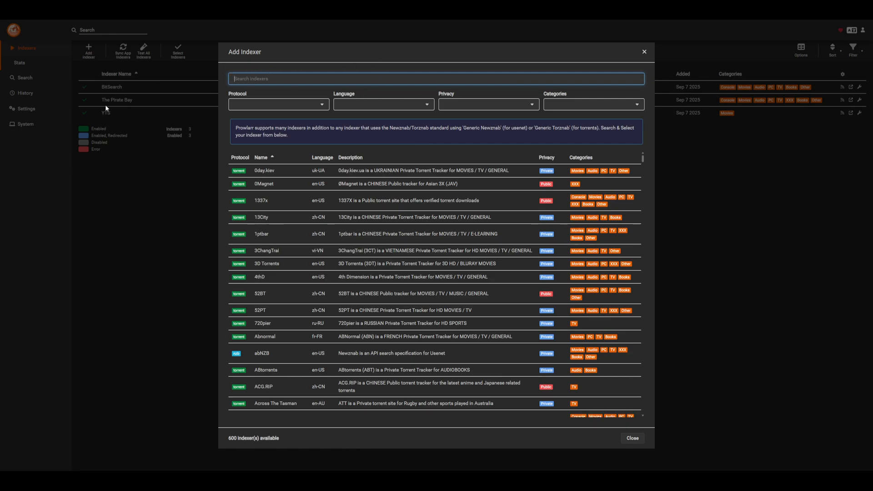
pyautogui.moveTo(398, 122)
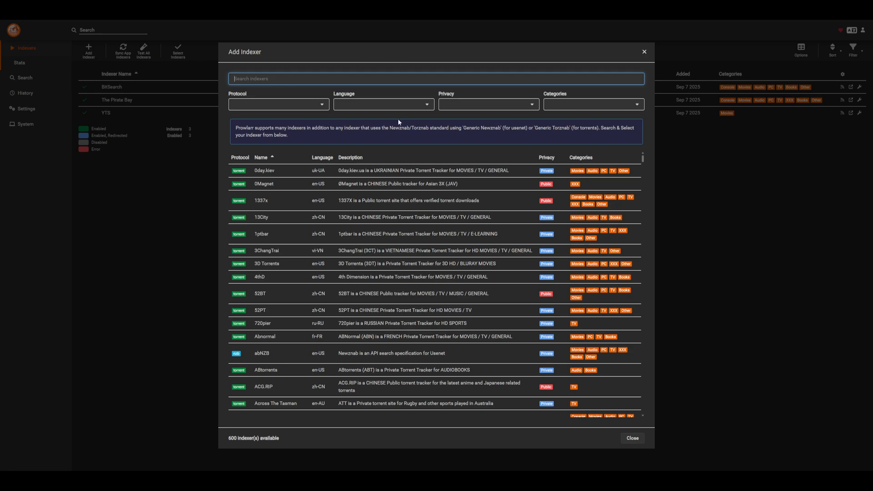
pyautogui.moveTo(422, 149)
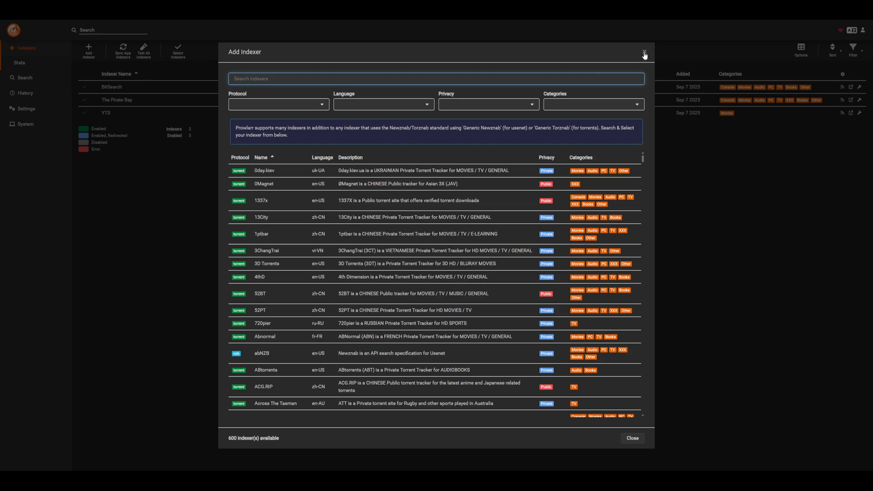
pyautogui.click(644, 55)
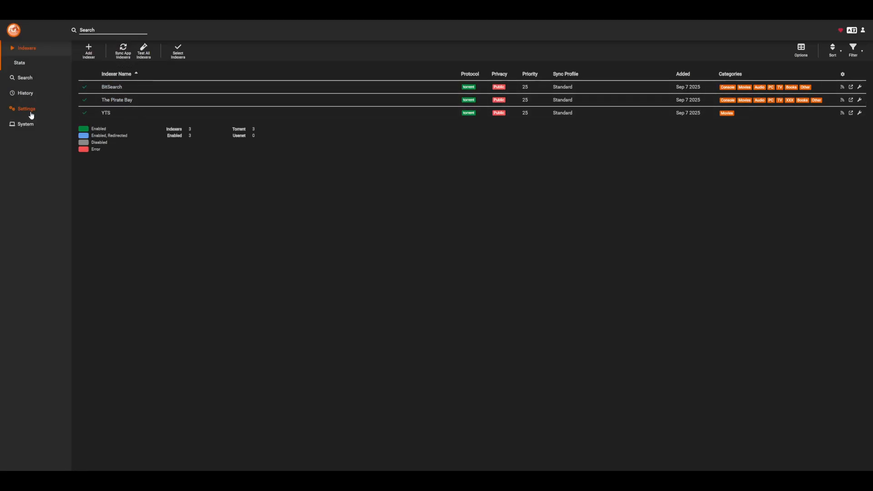
# - Open the Radarr app in Prowlarr's Apps settings and review its Prowlarr and Radarr server addresses
pyautogui.click(27, 108)
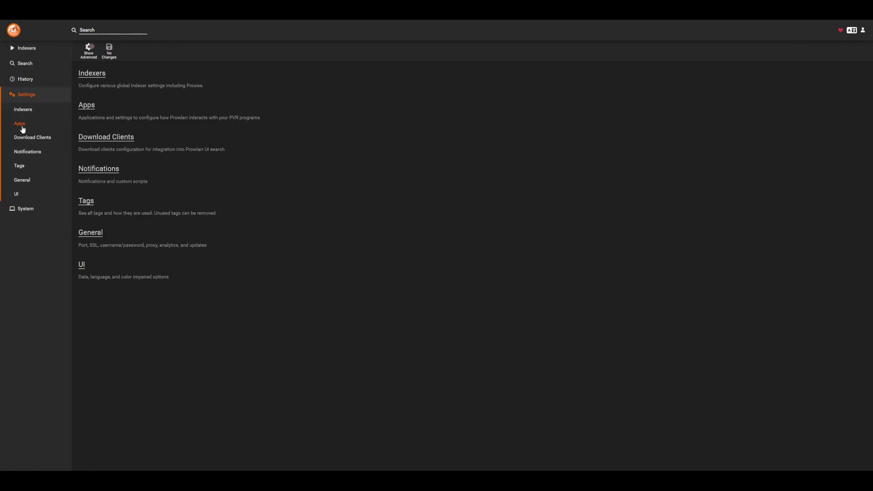
pyautogui.click(19, 124)
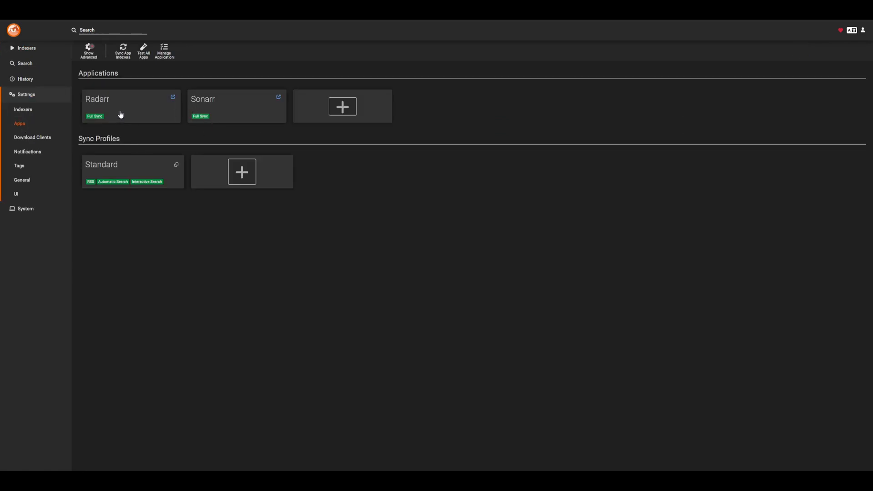
pyautogui.moveTo(342, 107)
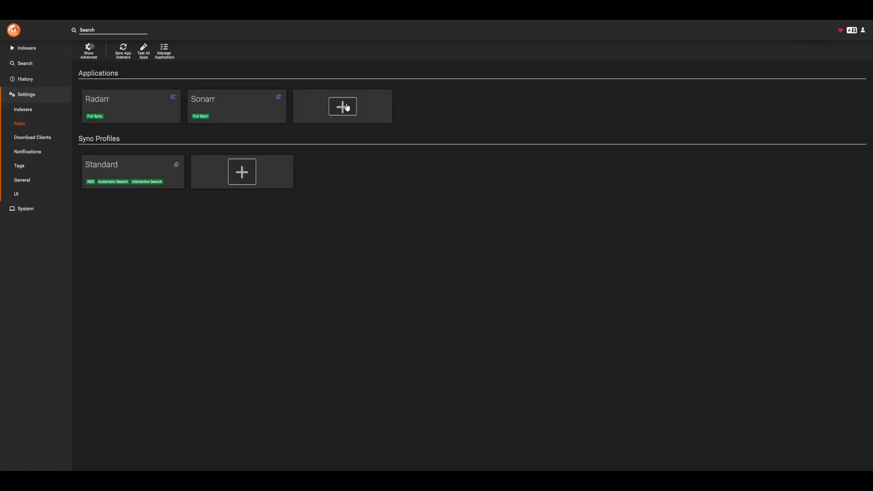
pyautogui.click(342, 106)
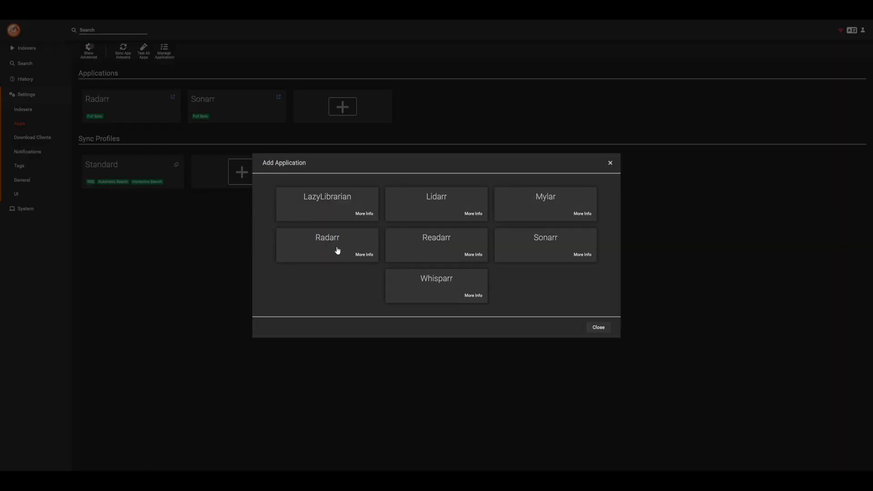
pyautogui.moveTo(544, 228)
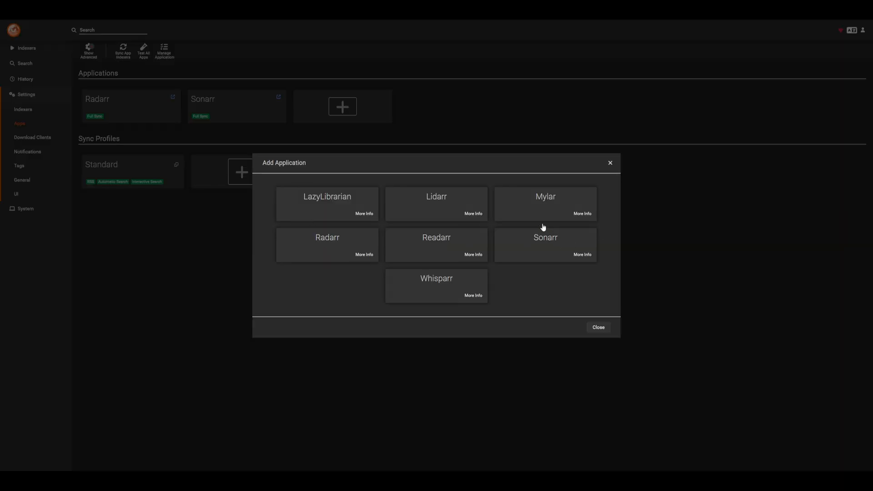
pyautogui.click(598, 327)
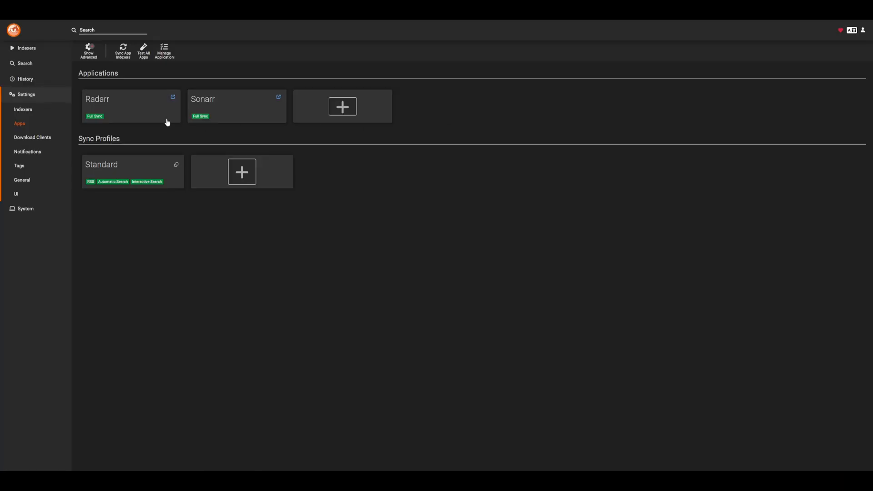
pyautogui.click(131, 106)
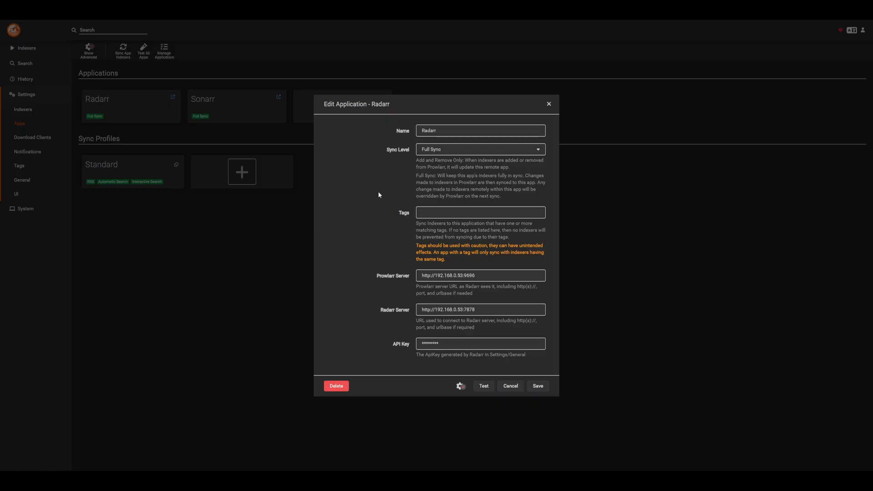
pyautogui.click(480, 275)
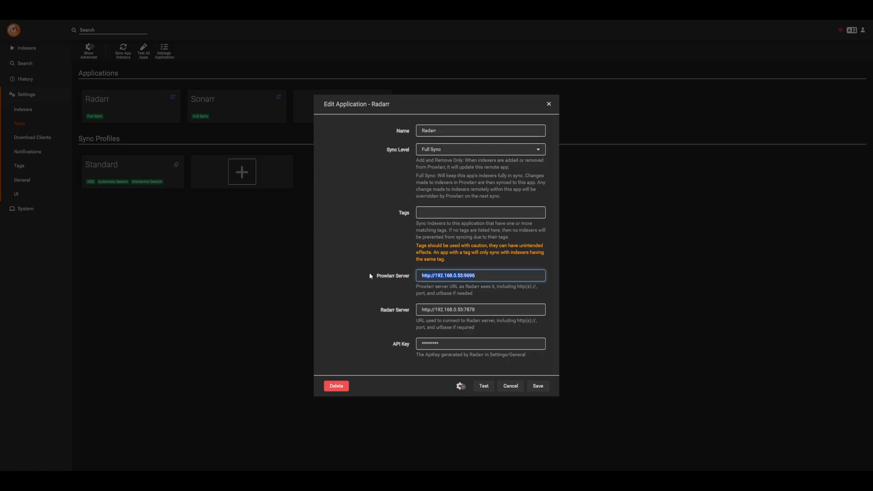
pyautogui.click(480, 310)
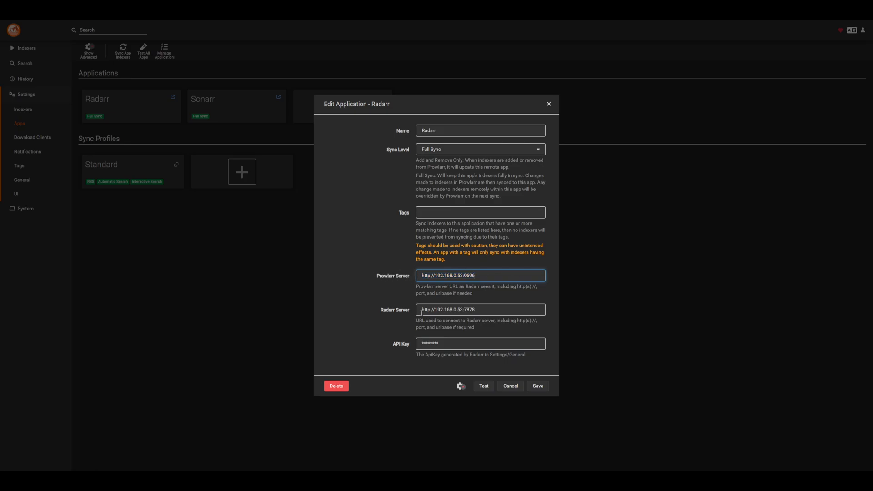
pyautogui.tripleClick(480, 310)
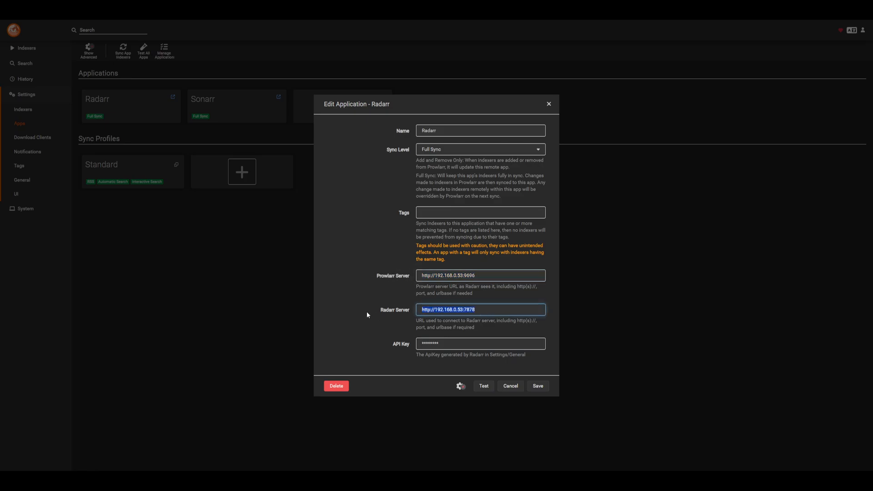
pyautogui.moveTo(386, 309)
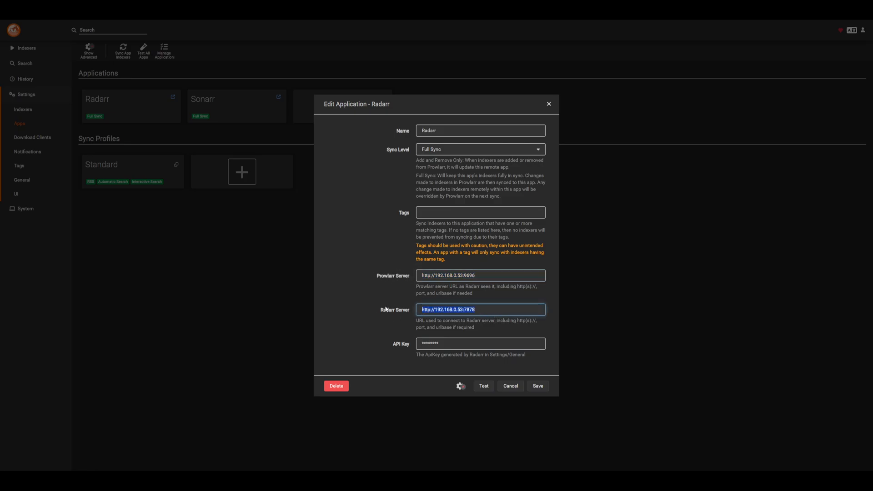
pyautogui.click(482, 310)
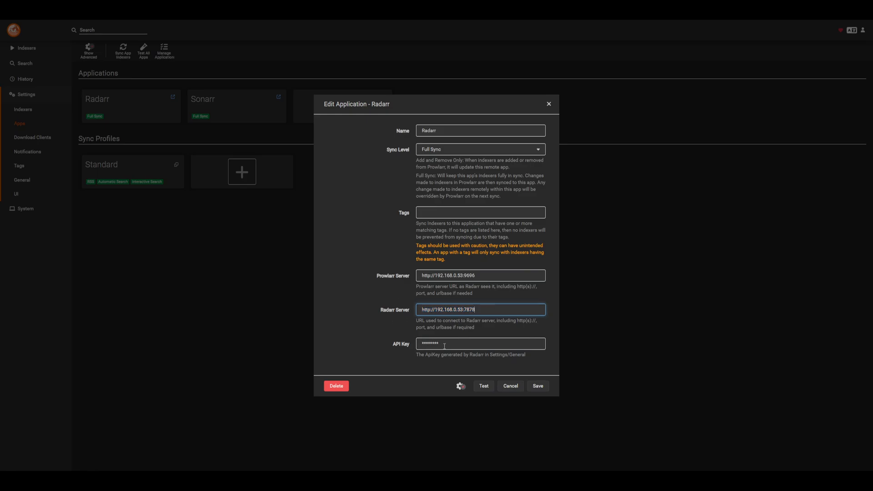
pyautogui.moveTo(503, 281)
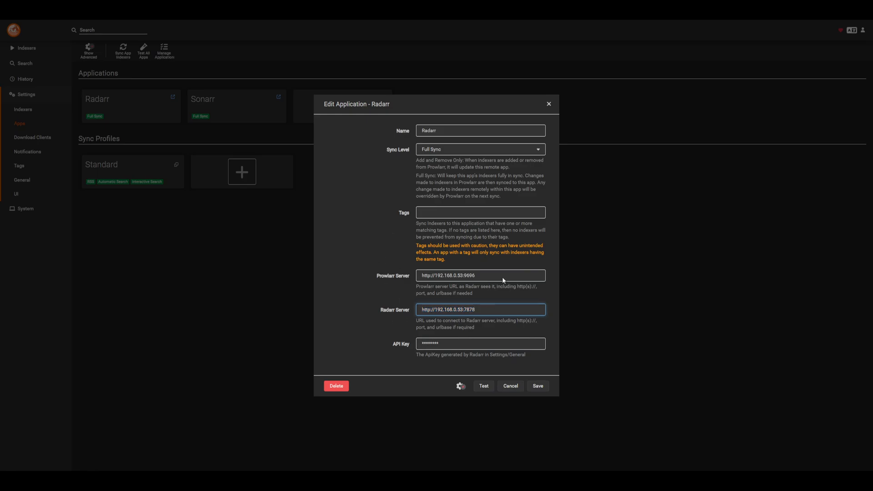
# - Test the Radarr connection successfully, close the dialog, and sync app indexers
pyautogui.click(483, 386)
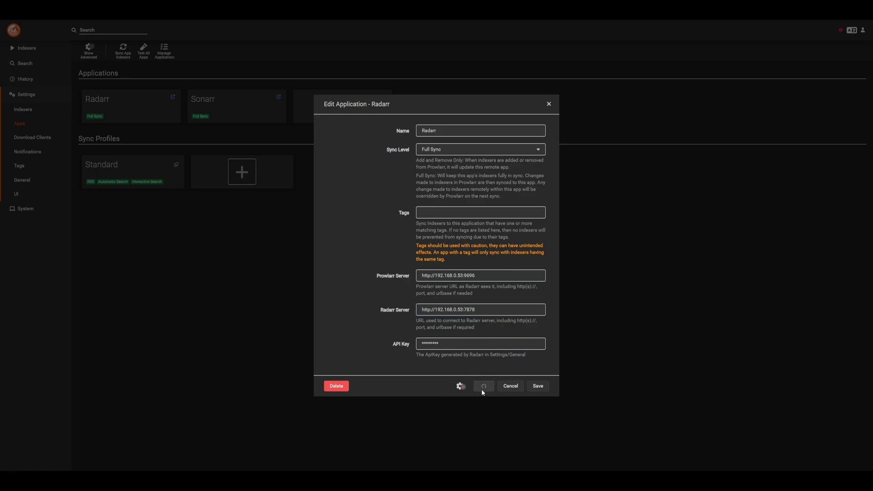
pyautogui.click(483, 387)
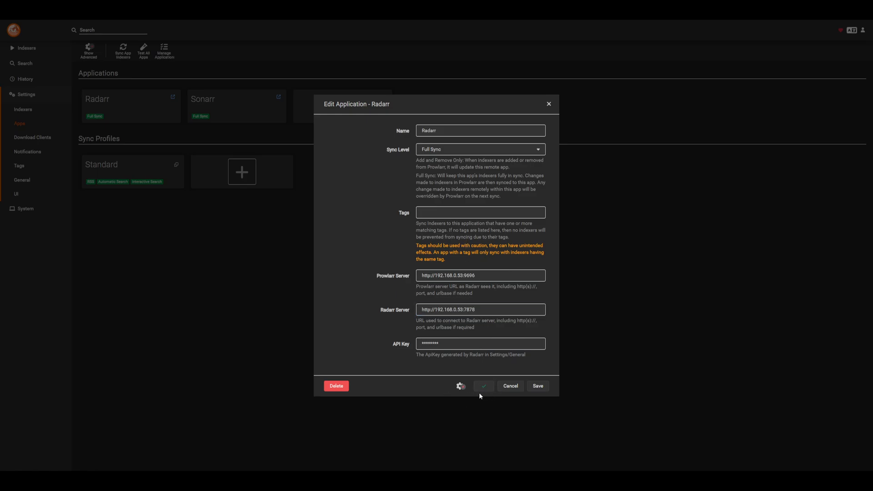
pyautogui.click(509, 386)
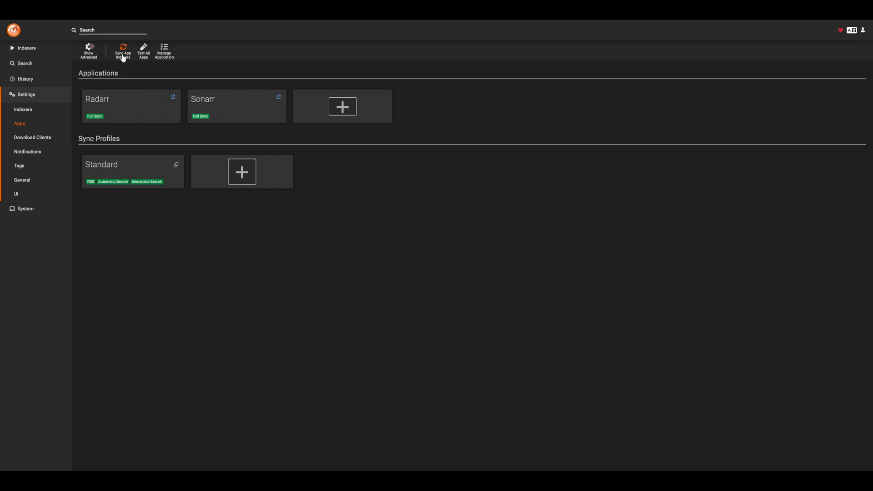
pyautogui.click(123, 50)
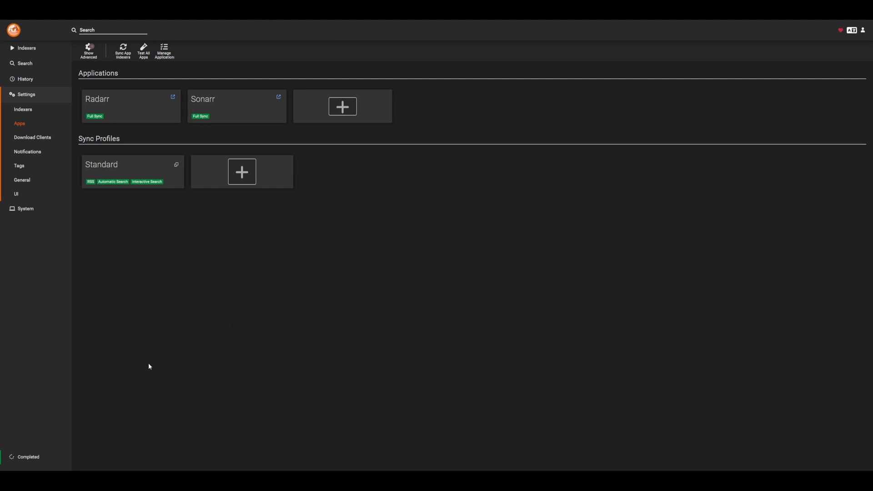
pyautogui.moveTo(132, 415)
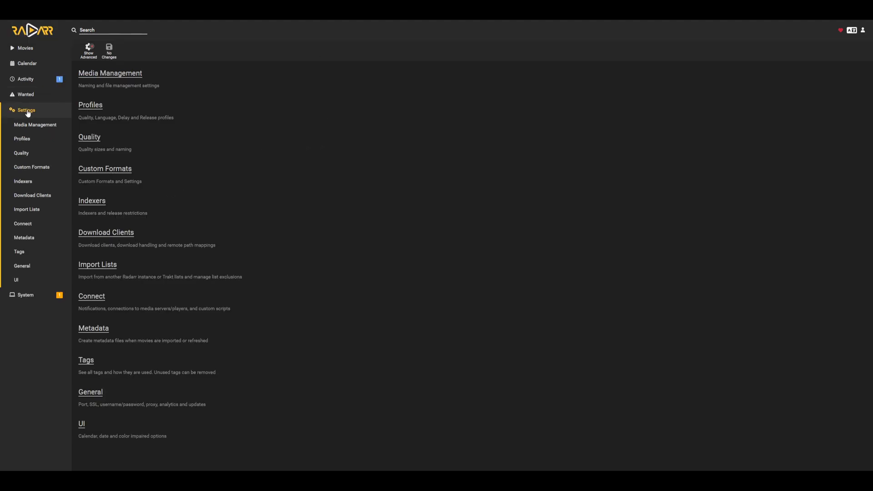
pyautogui.moveTo(23, 181)
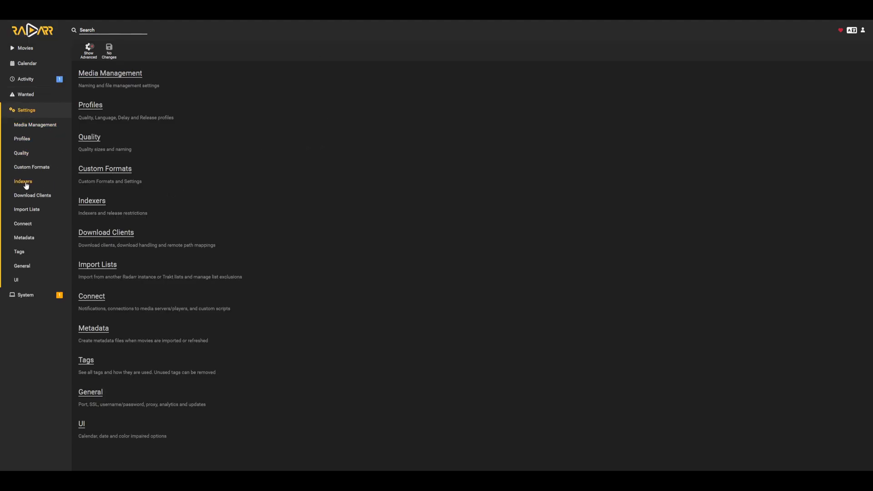
# - Show Radarr's indexer settings listing BitSearch, The Pirate Bay and YTS from Prowlarr
pyautogui.click(22, 182)
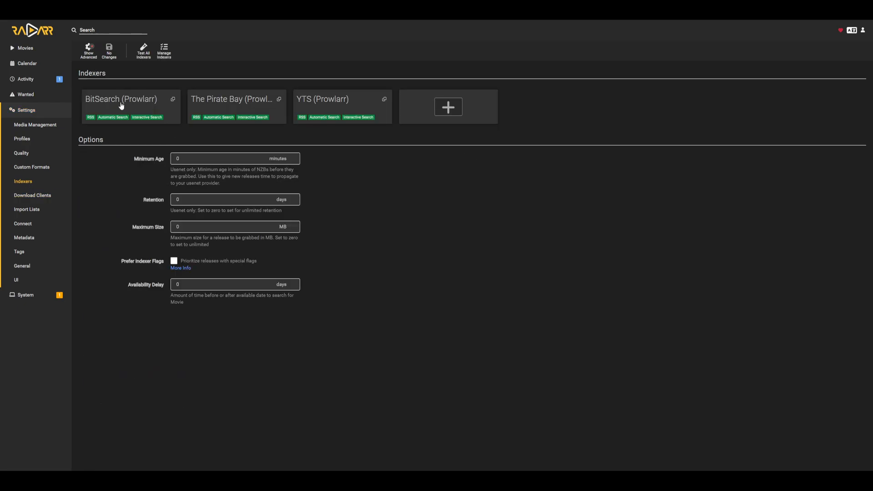
pyautogui.moveTo(298, 103)
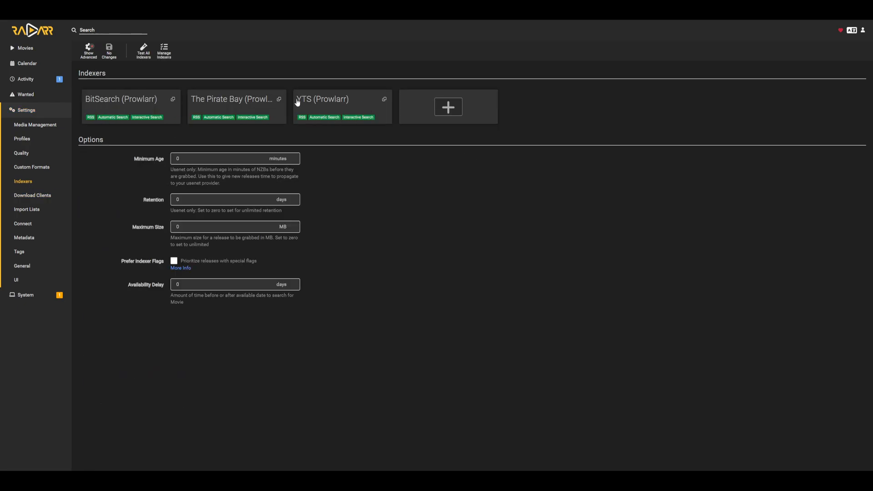
pyautogui.moveTo(280, 73)
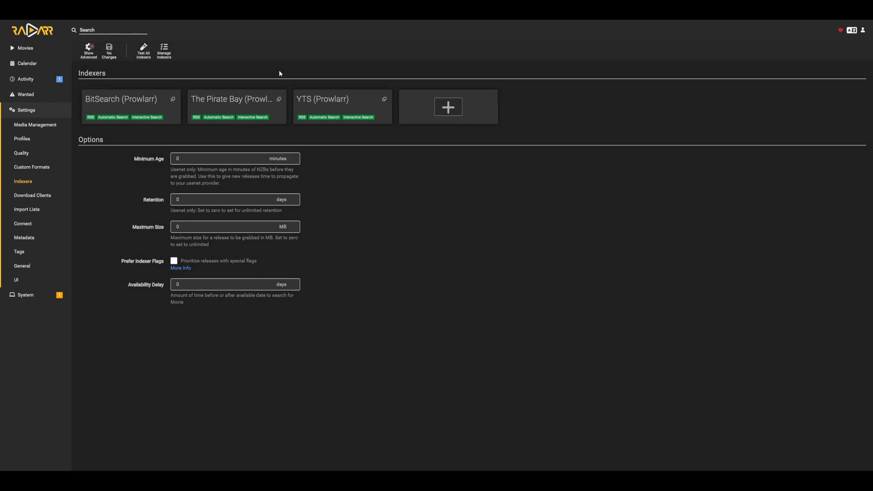
pyautogui.moveTo(449, 107)
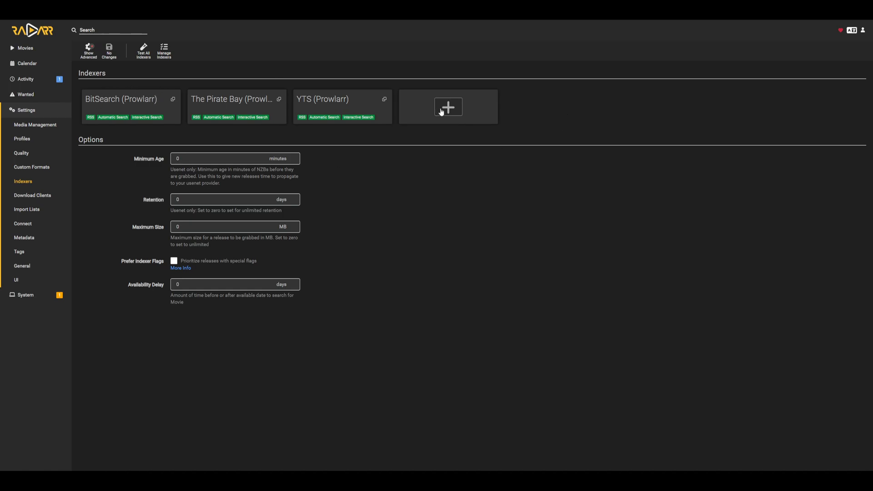
pyautogui.click(447, 107)
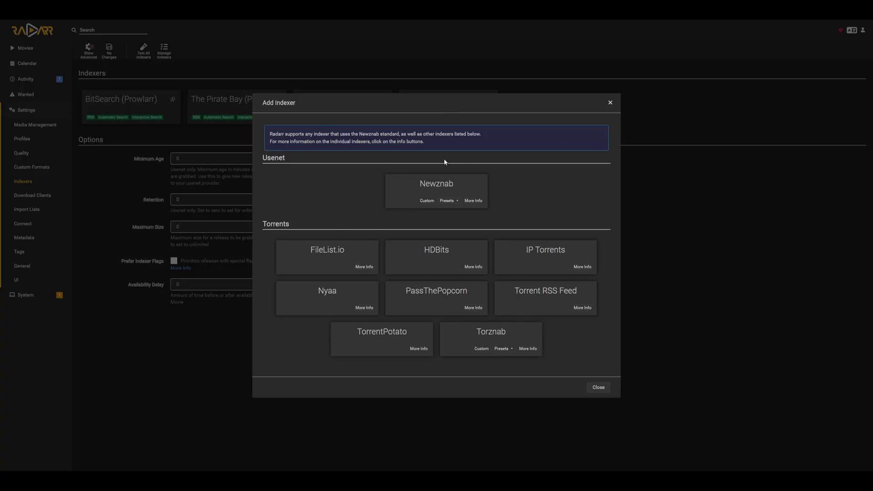
pyautogui.moveTo(439, 156)
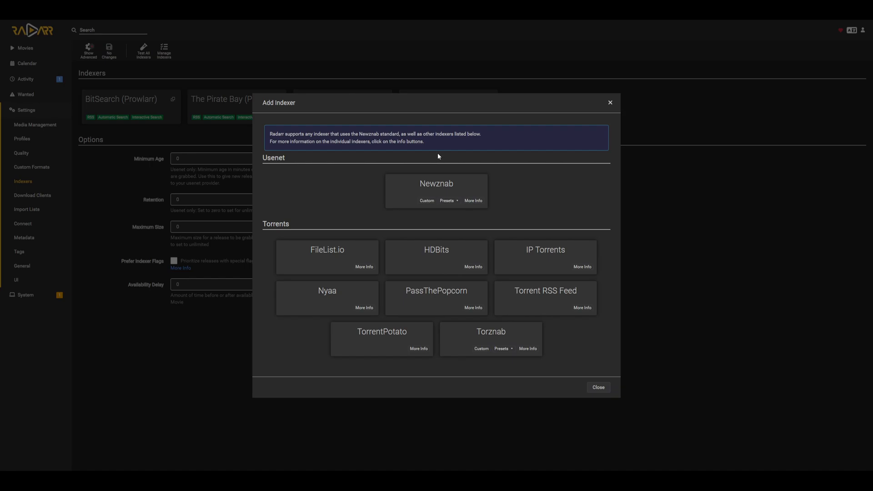
pyautogui.moveTo(611, 105)
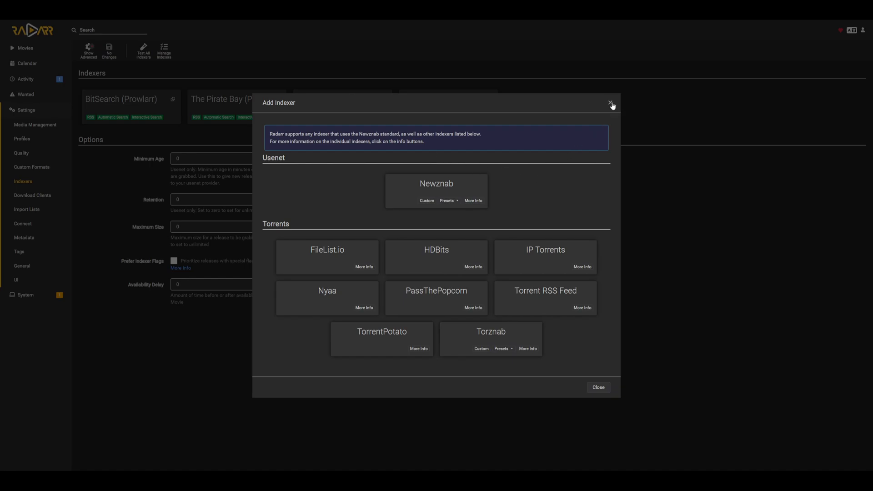
pyautogui.click(610, 105)
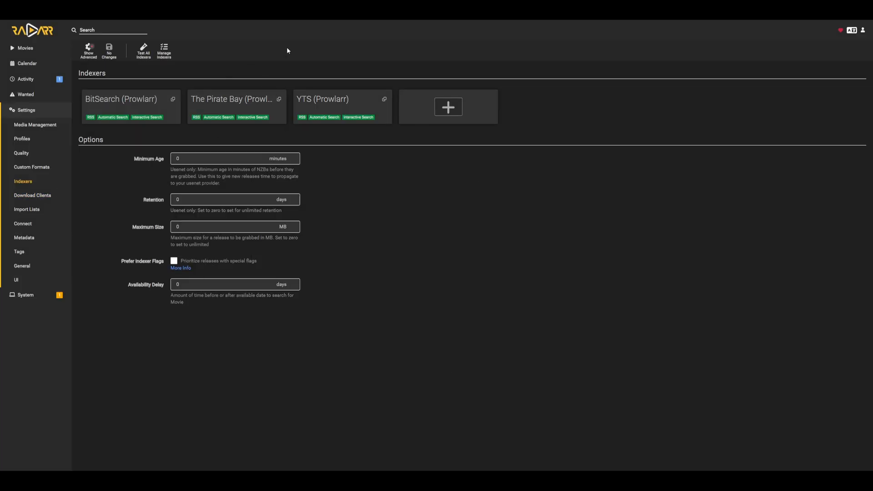
pyautogui.moveTo(310, 71)
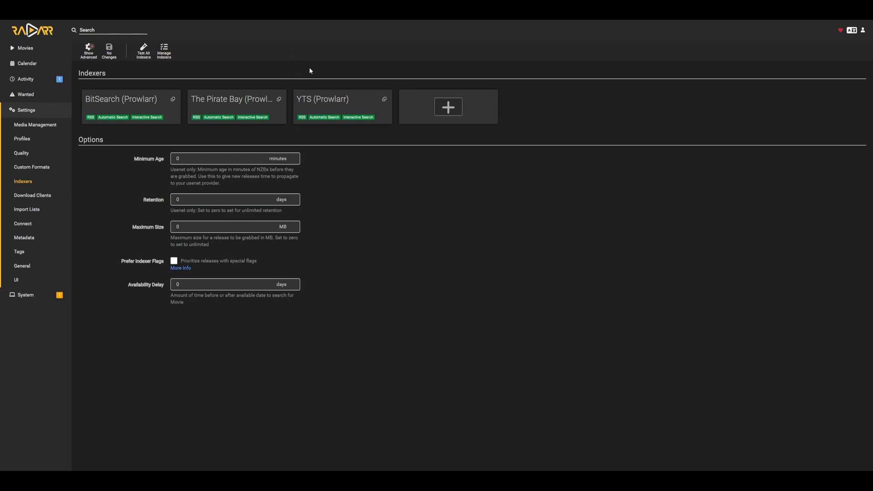
# - Search Add New for 'Popeye the Sailor Meets Sindbad the Sailor'
pyautogui.click(25, 47)
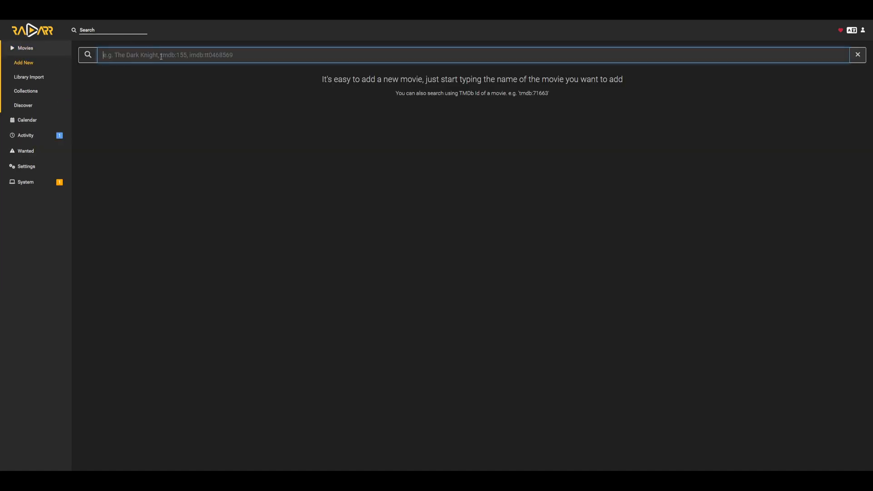
pyautogui.write('Popeye the Sailor Meets Sindbad the Sailor')
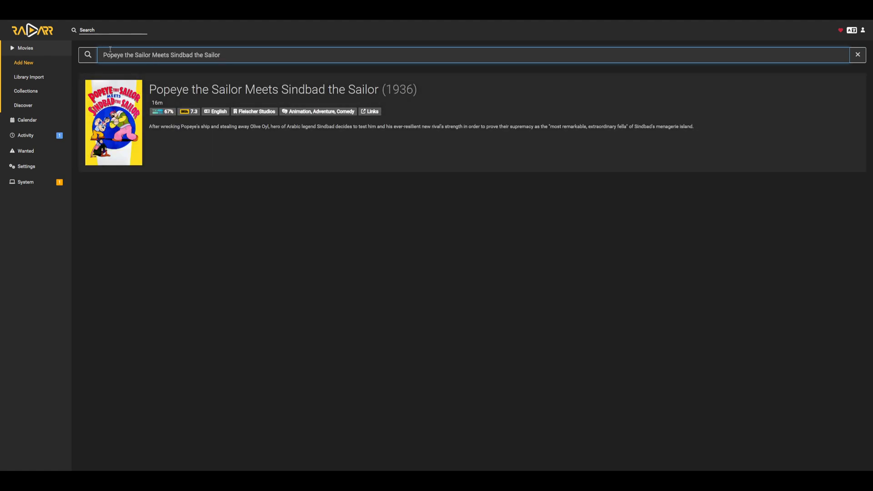
pyautogui.moveTo(304, 94)
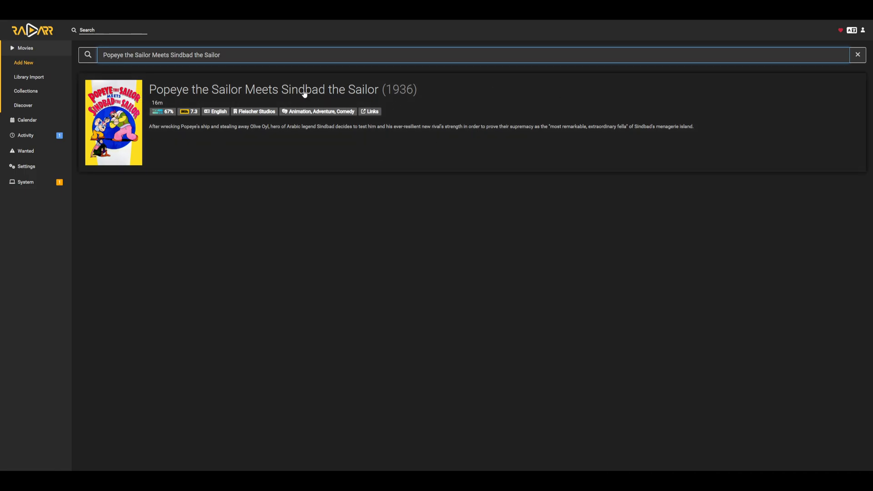
pyautogui.moveTo(215, 129)
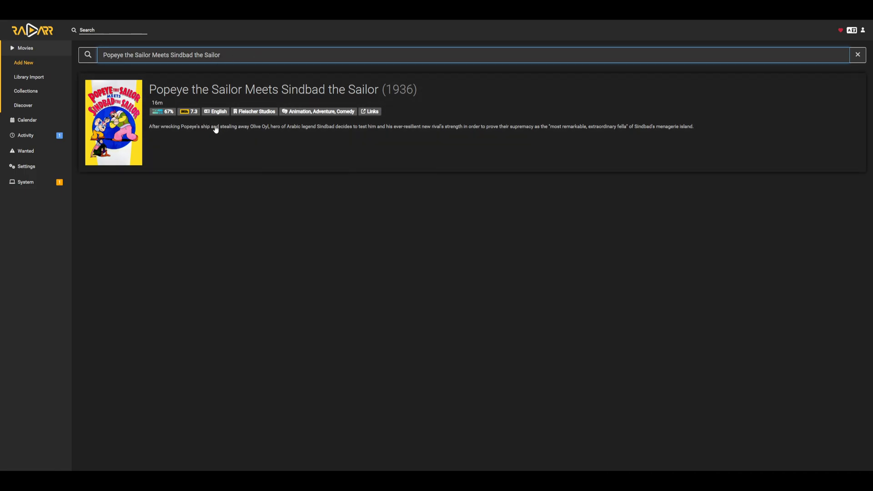
pyautogui.moveTo(293, 137)
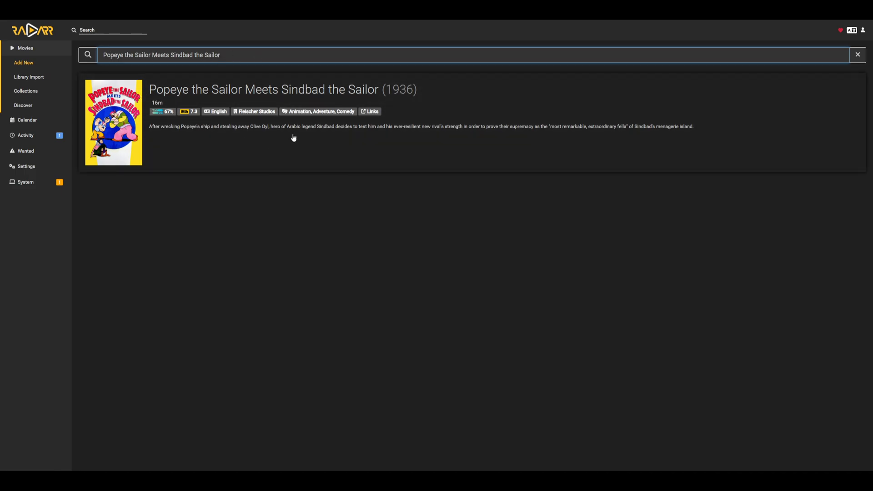
pyautogui.moveTo(256, 181)
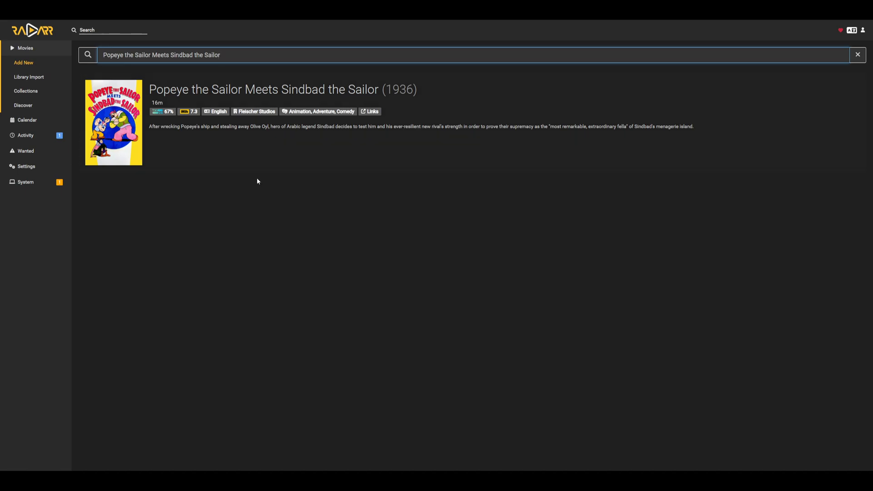
pyautogui.moveTo(449, 99)
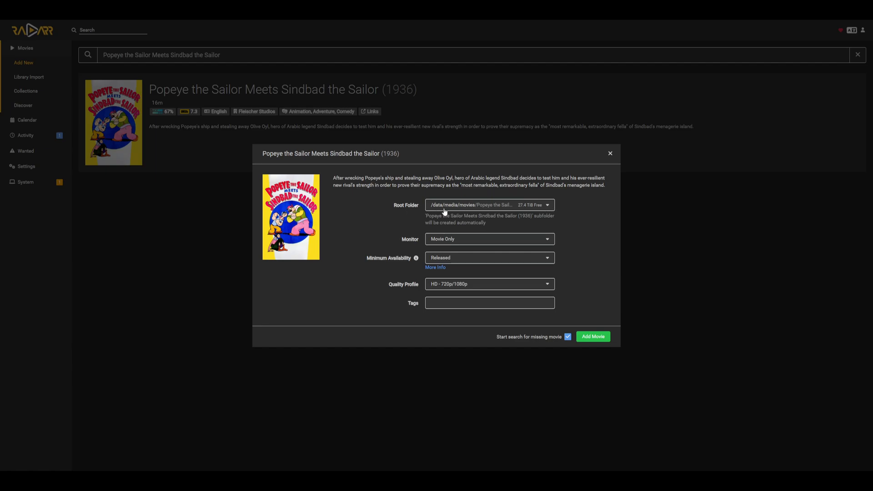
pyautogui.moveTo(468, 192)
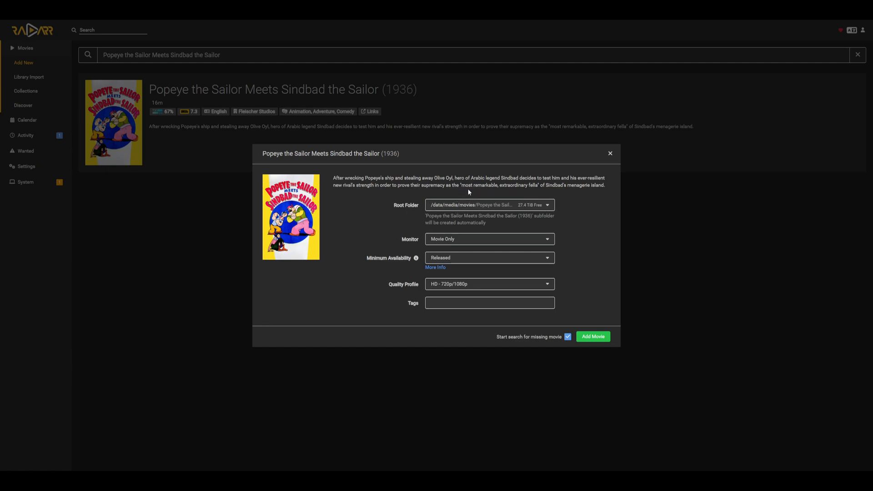
# - Add Popeye with the default movies root folder and HD - 720p/1080p quality profile
pyautogui.click(489, 205)
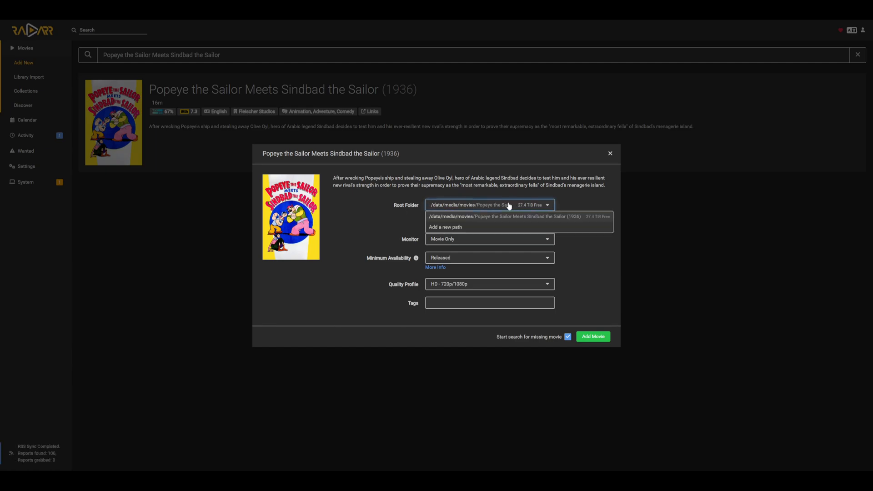
pyautogui.moveTo(572, 201)
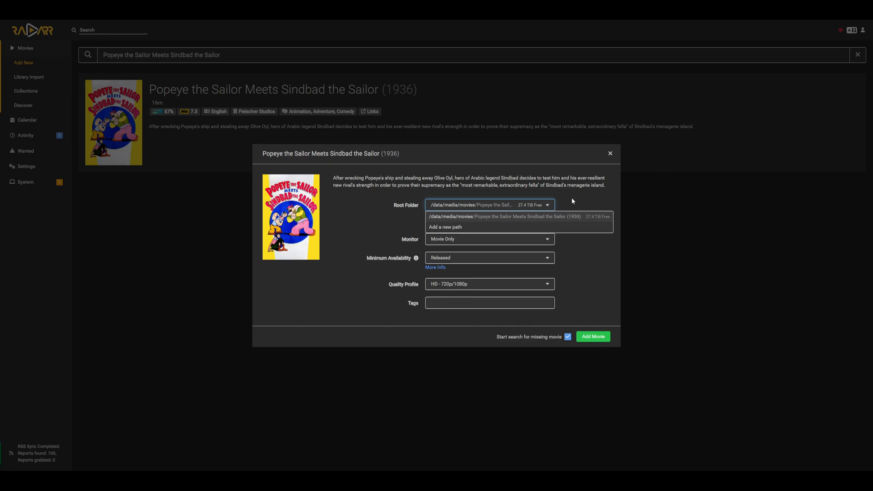
pyautogui.click(501, 217)
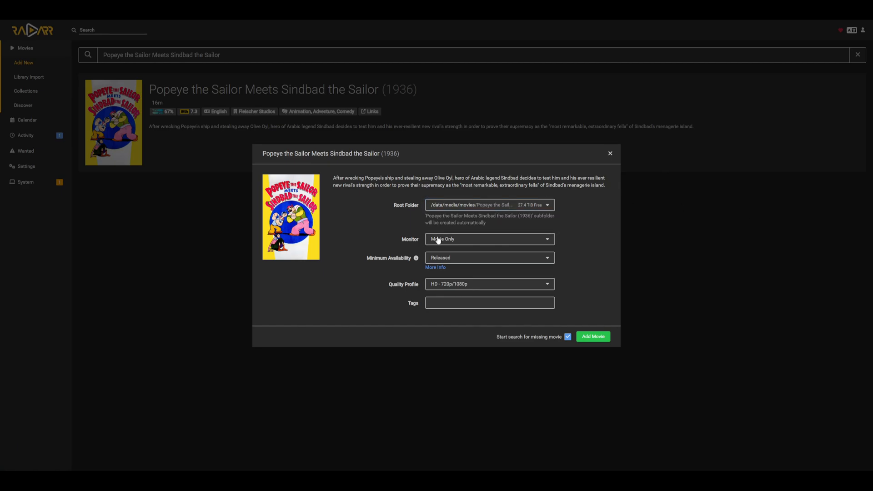
pyautogui.moveTo(489, 270)
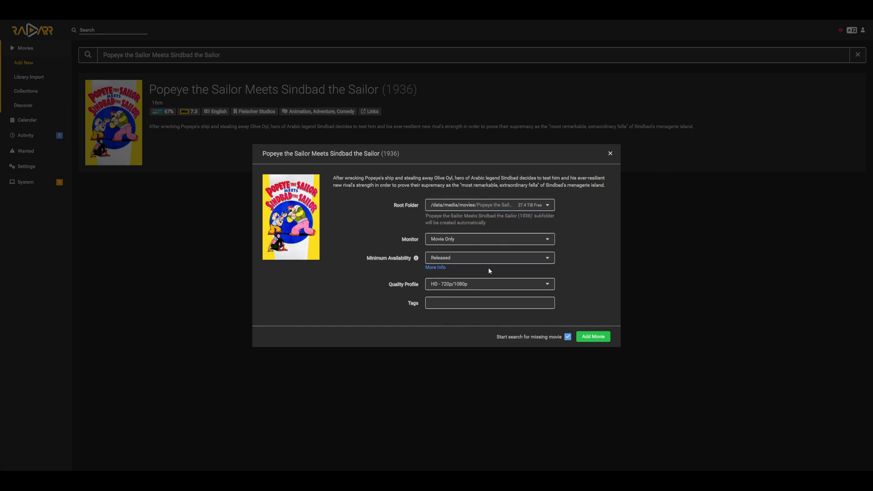
pyautogui.moveTo(399, 297)
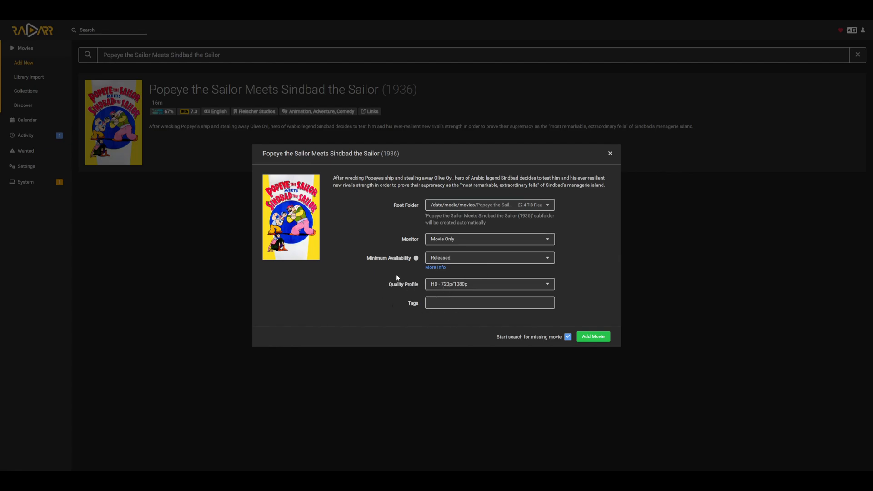
pyautogui.click(489, 284)
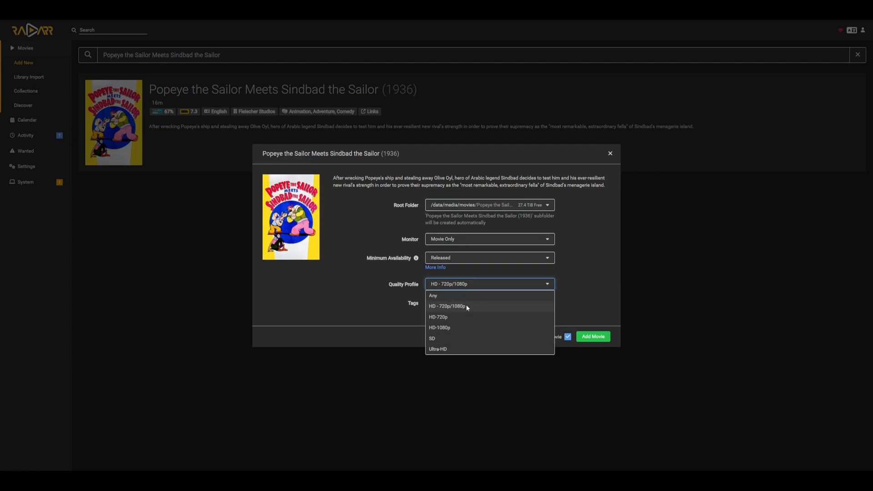
pyautogui.moveTo(446, 308)
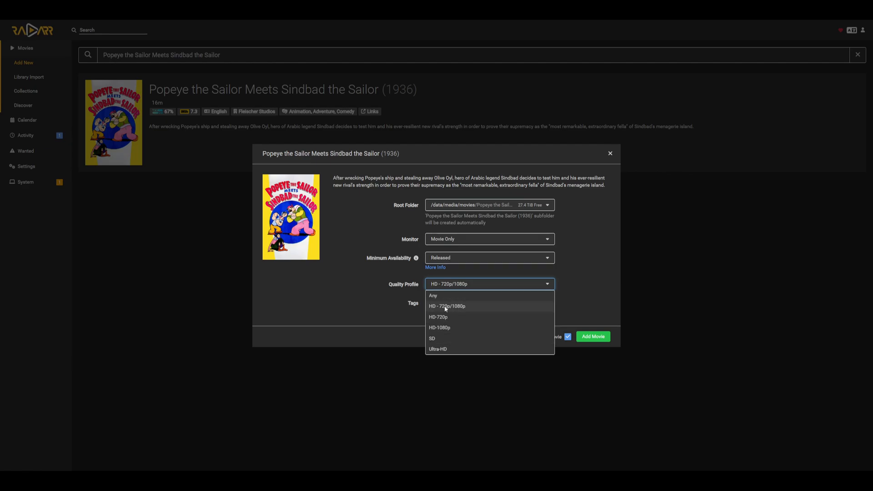
pyautogui.moveTo(476, 310)
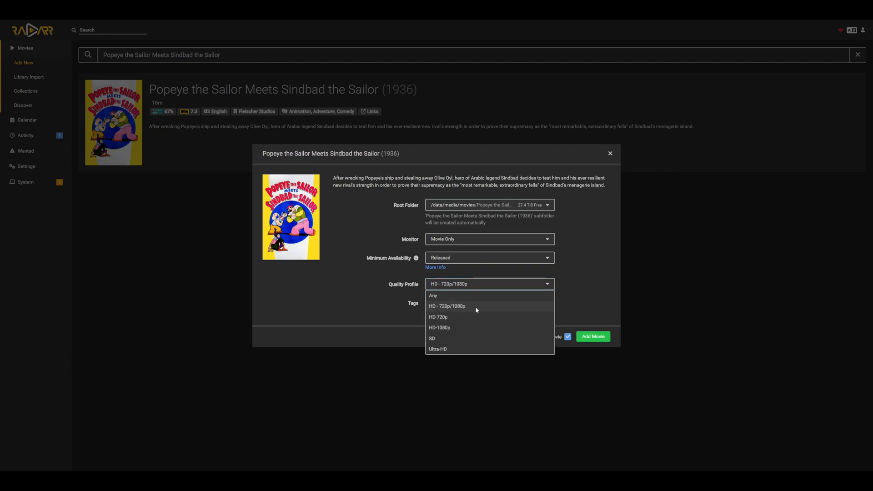
pyautogui.click(446, 306)
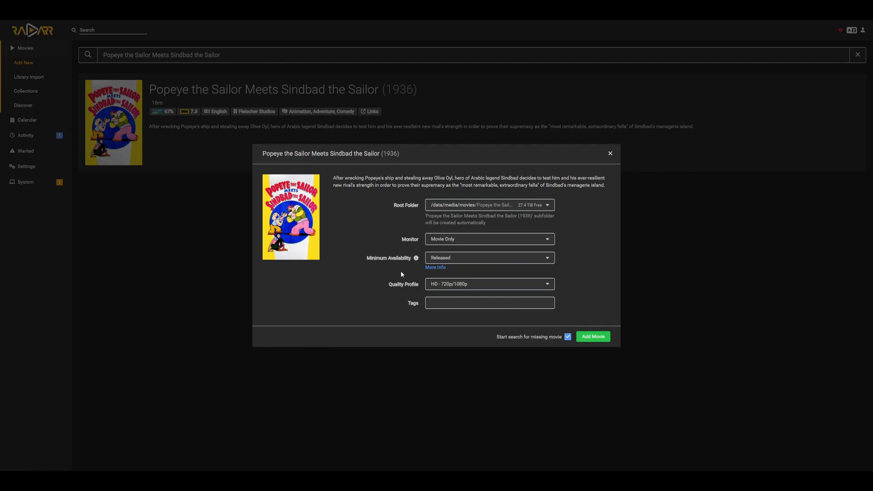
pyautogui.moveTo(383, 308)
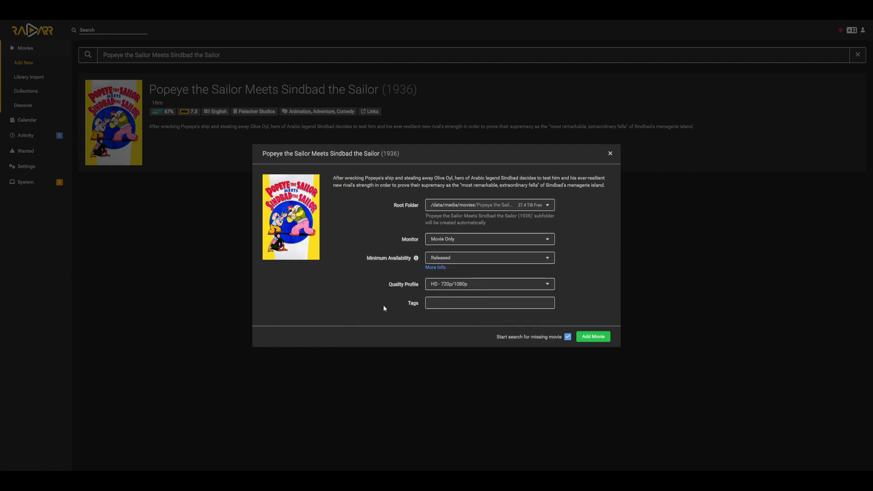
pyautogui.moveTo(646, 280)
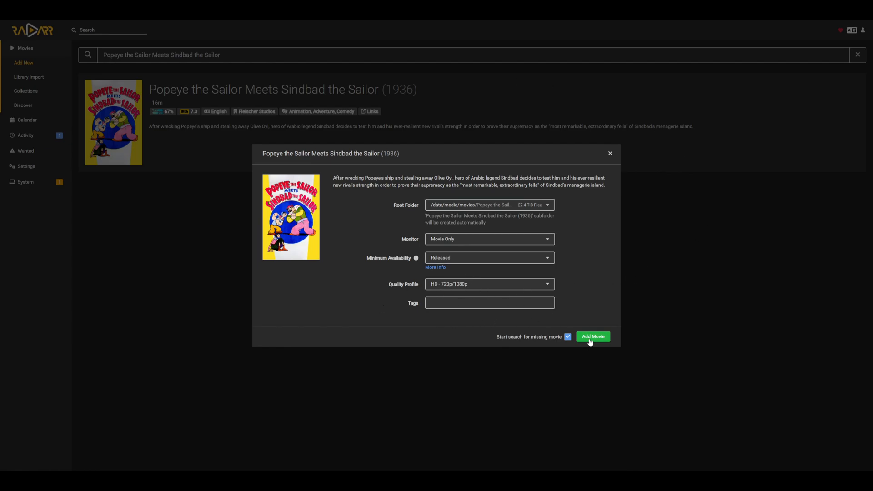
pyautogui.click(592, 337)
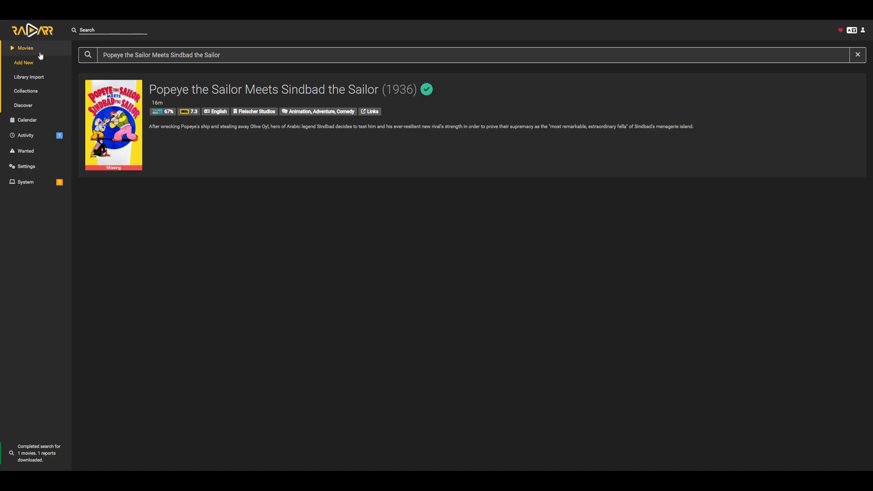
# - Open the monitored Popeye movie from the library and scroll its details page
pyautogui.click(858, 54)
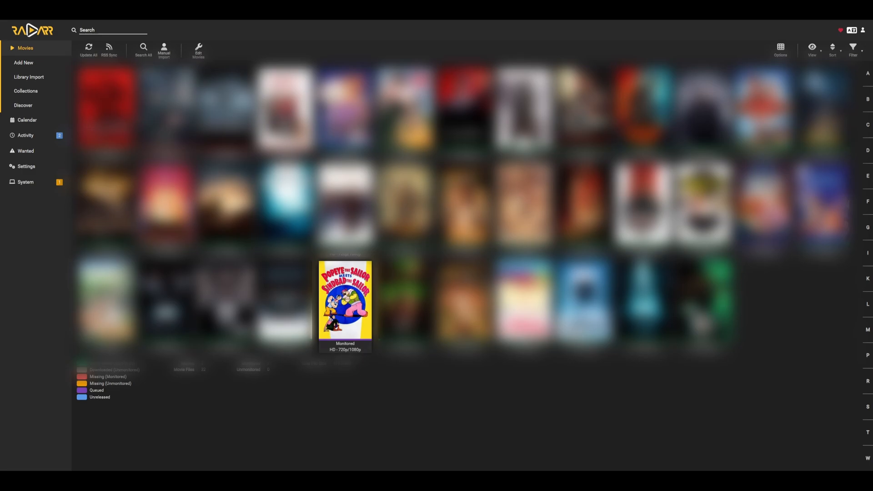
pyautogui.moveTo(346, 304)
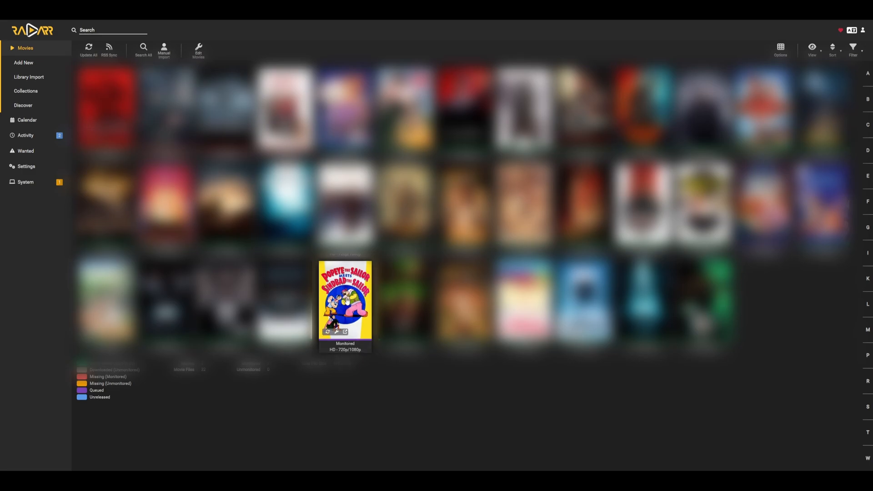
pyautogui.click(345, 306)
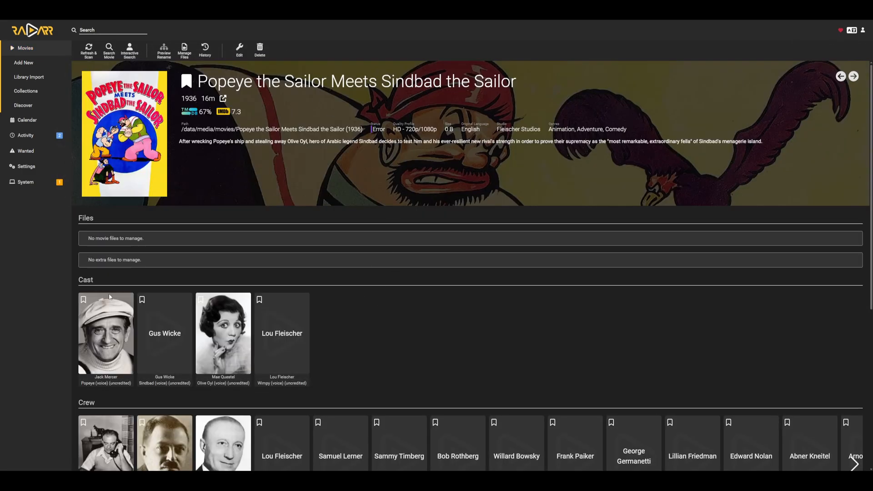
pyautogui.scroll(-3)
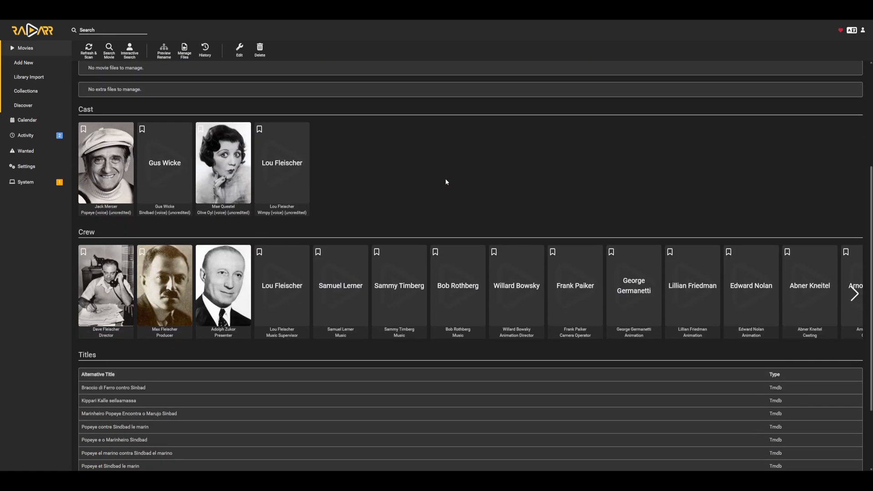
pyautogui.scroll(3)
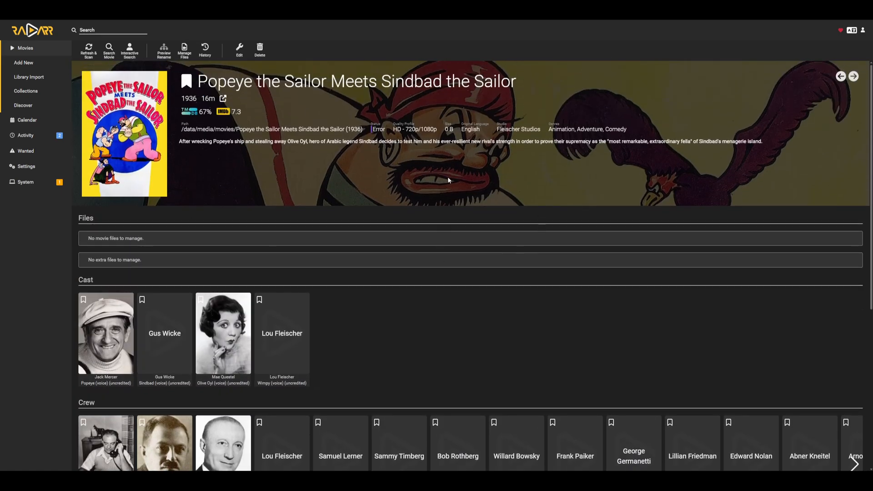
pyautogui.moveTo(511, 85)
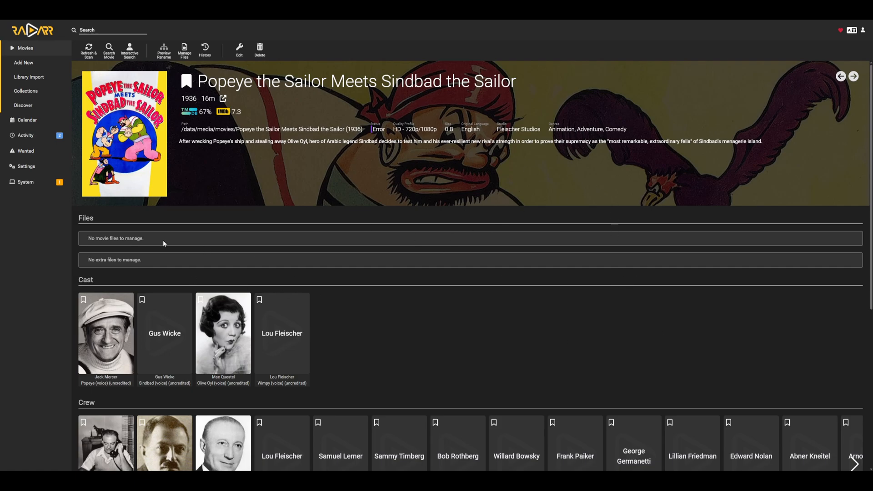
pyautogui.moveTo(419, 213)
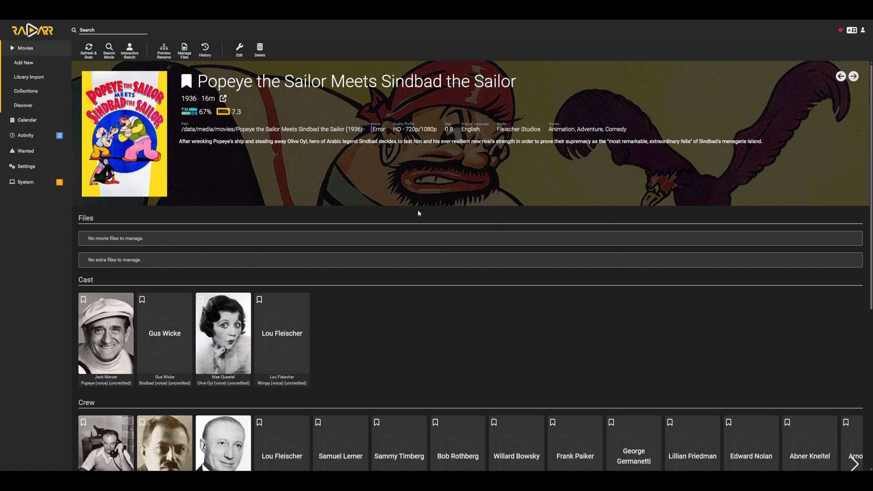